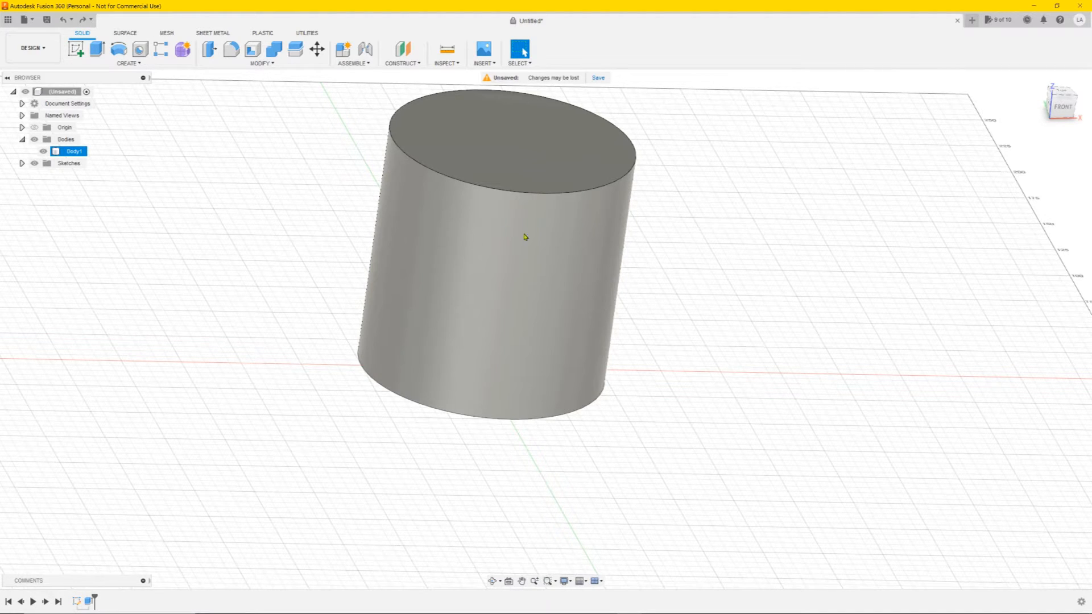
mouse_move(337, 157)
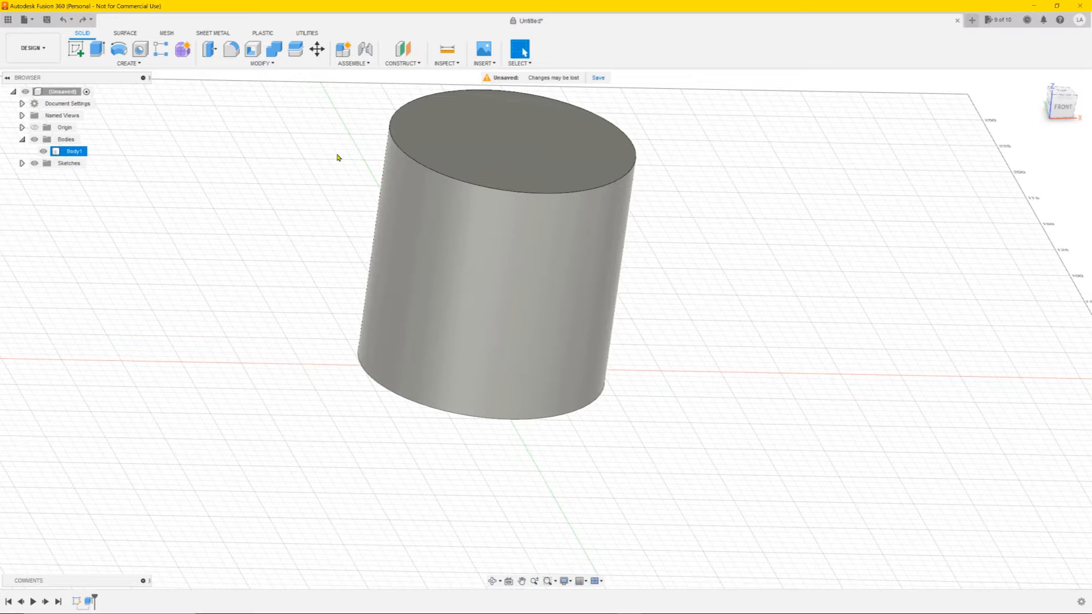
mouse_move(479, 221)
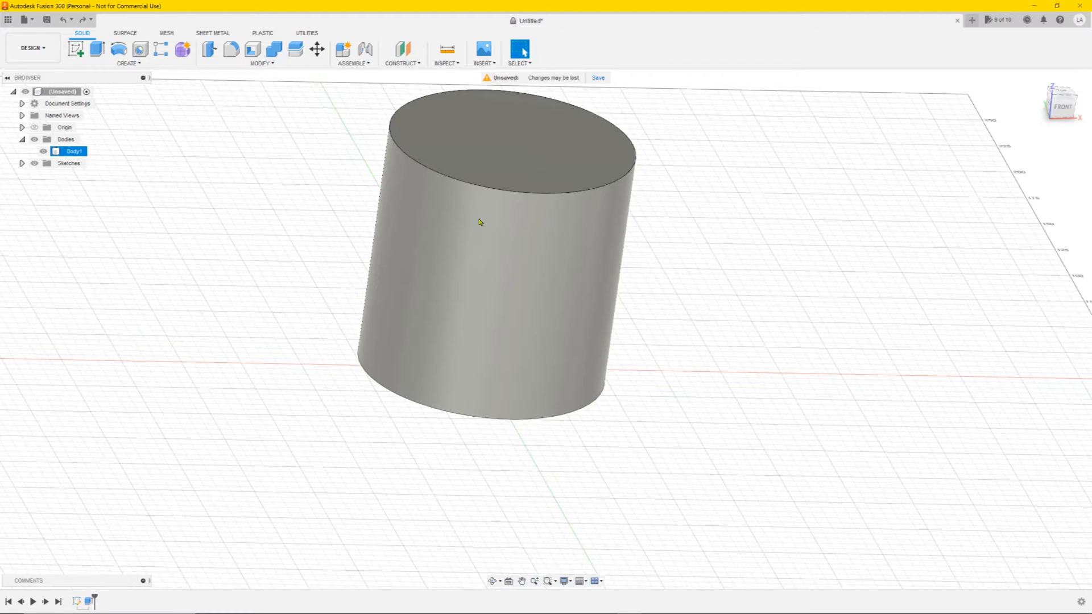
- Clear the selection and face the cylinder straight from the front for a new sketch
click(317, 148)
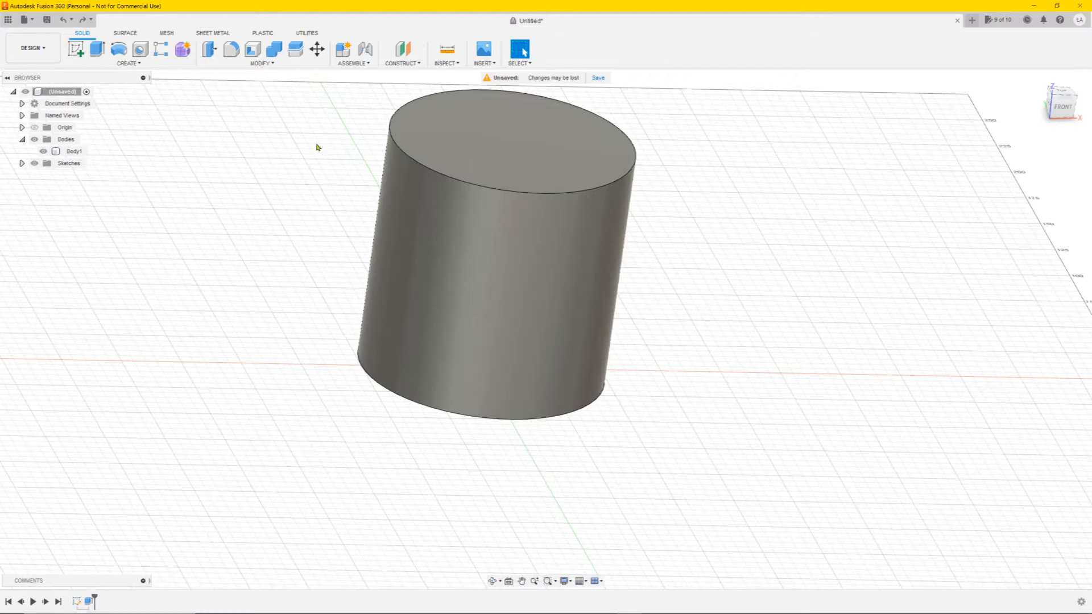
mouse_move(342, 114)
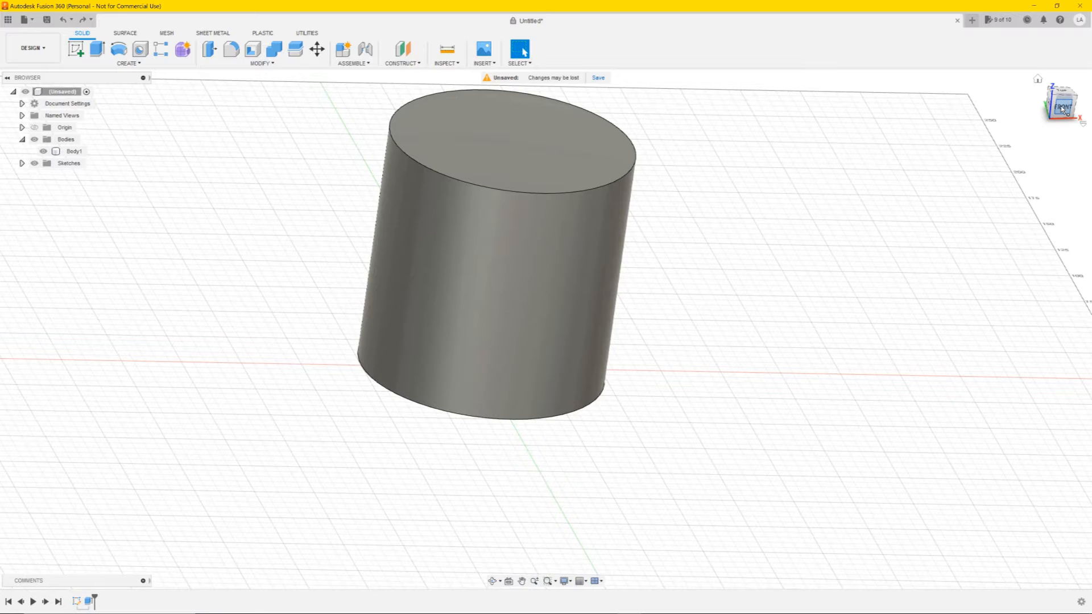
click(1059, 101)
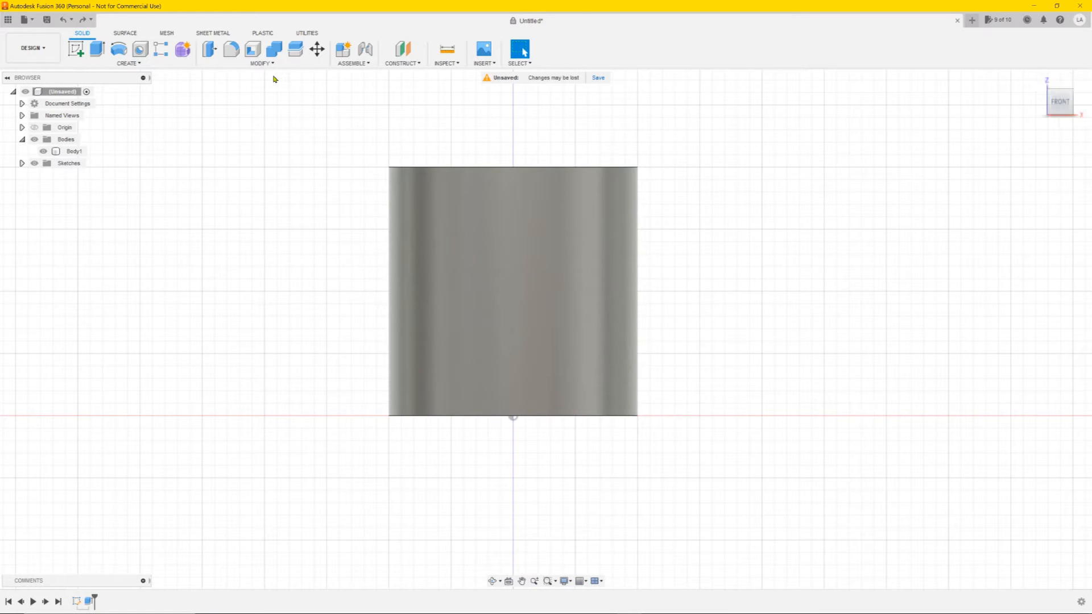
mouse_move(76, 49)
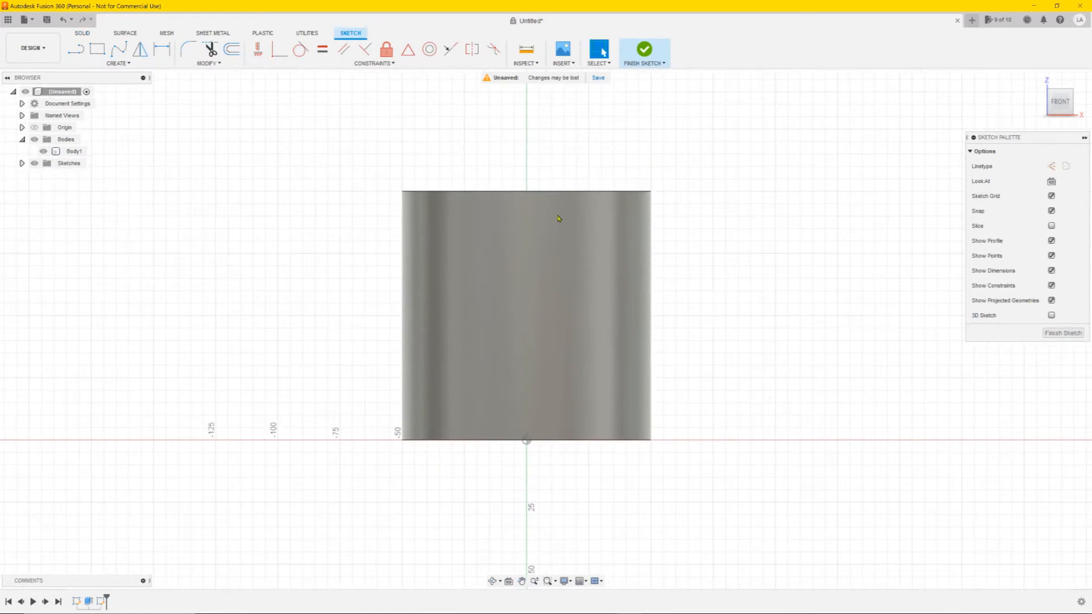
- Place sketch text 'Anything3D' in Arial Bold Italic at 11 mm across the cylinder's upper front
click(117, 62)
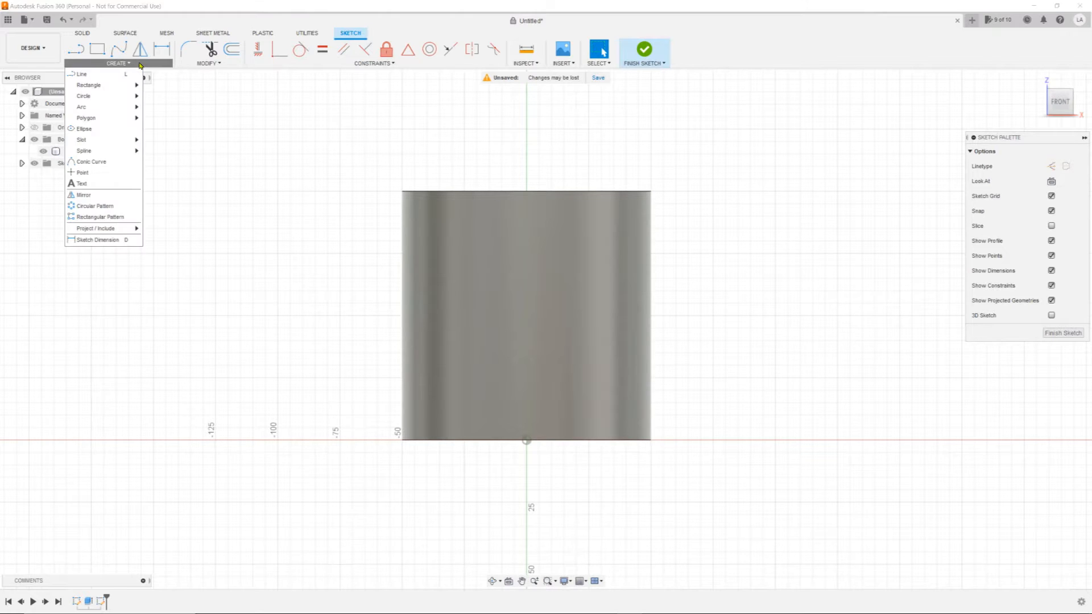
mouse_move(82, 183)
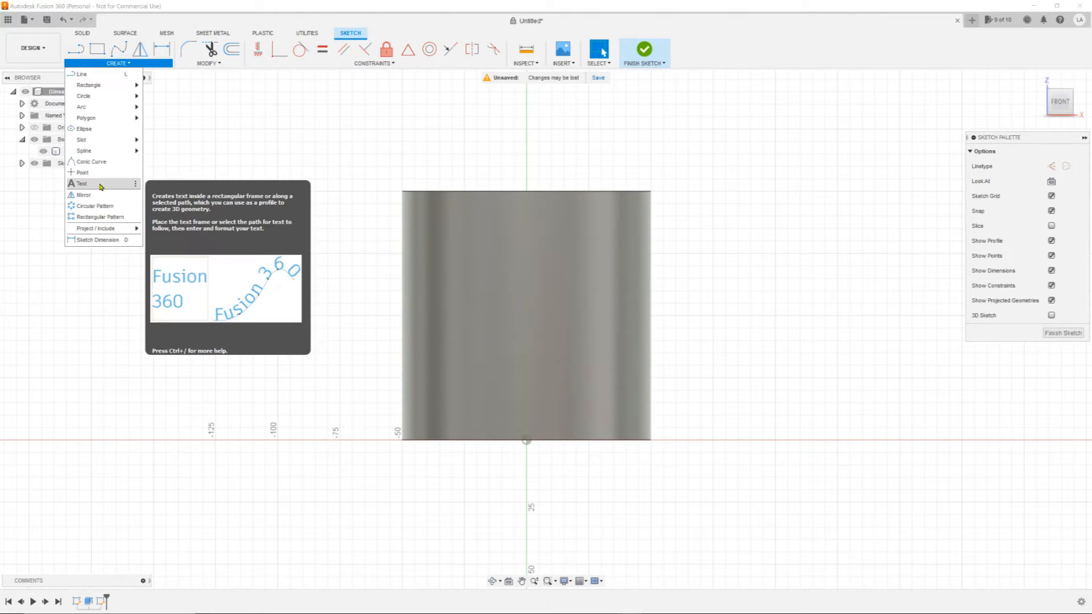
click(81, 183)
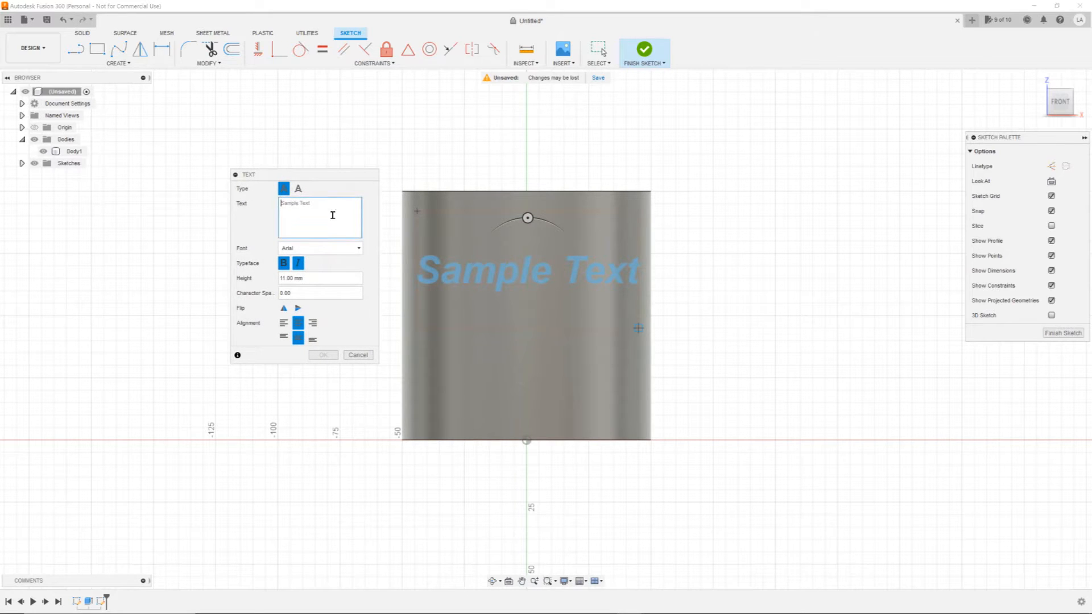
text(A)
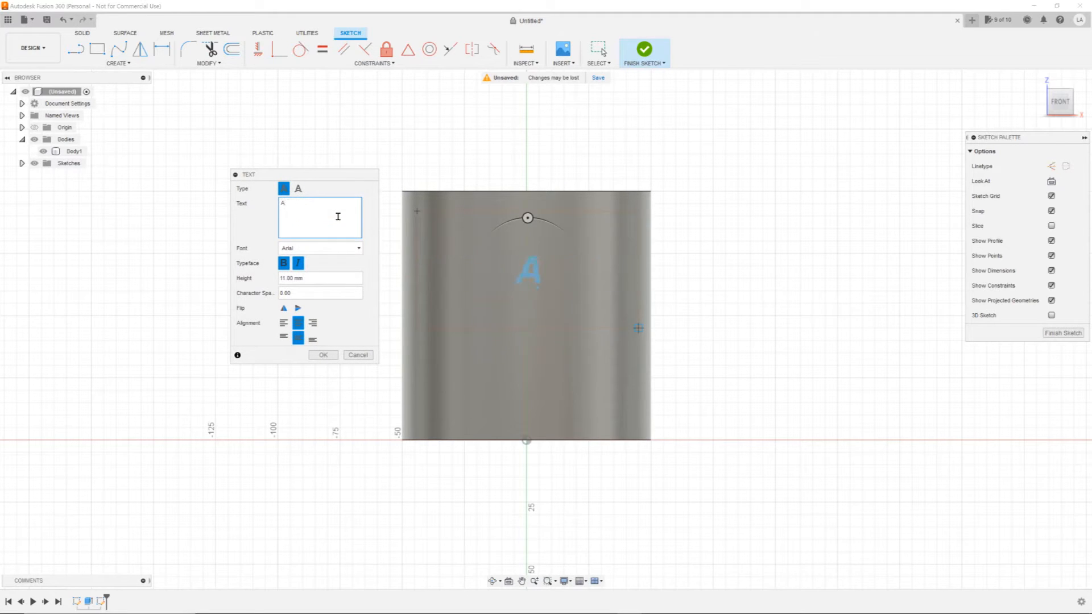
text(Anything)
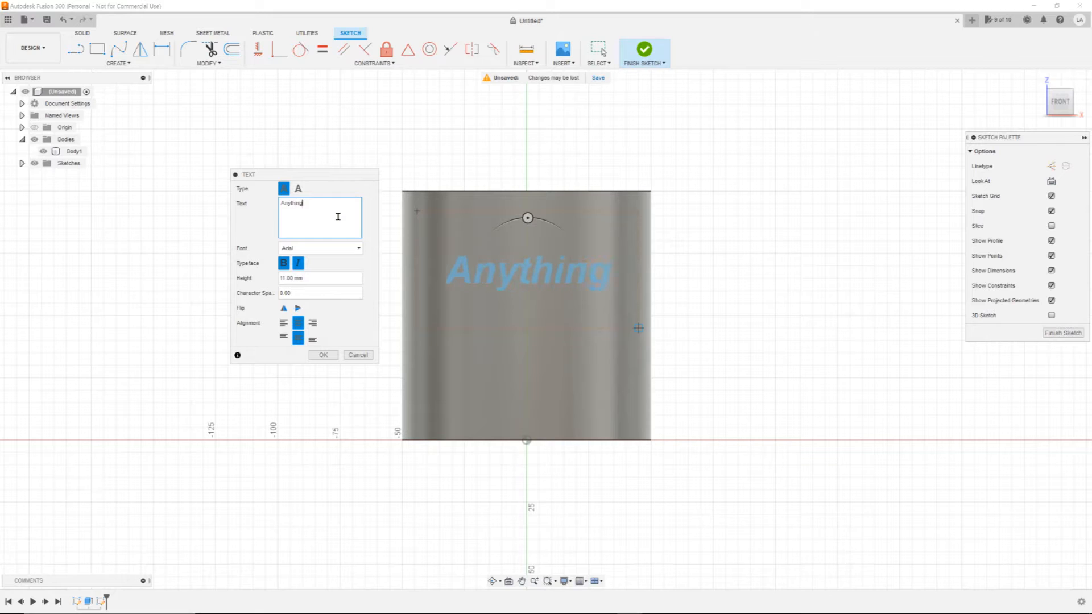
text(3D)
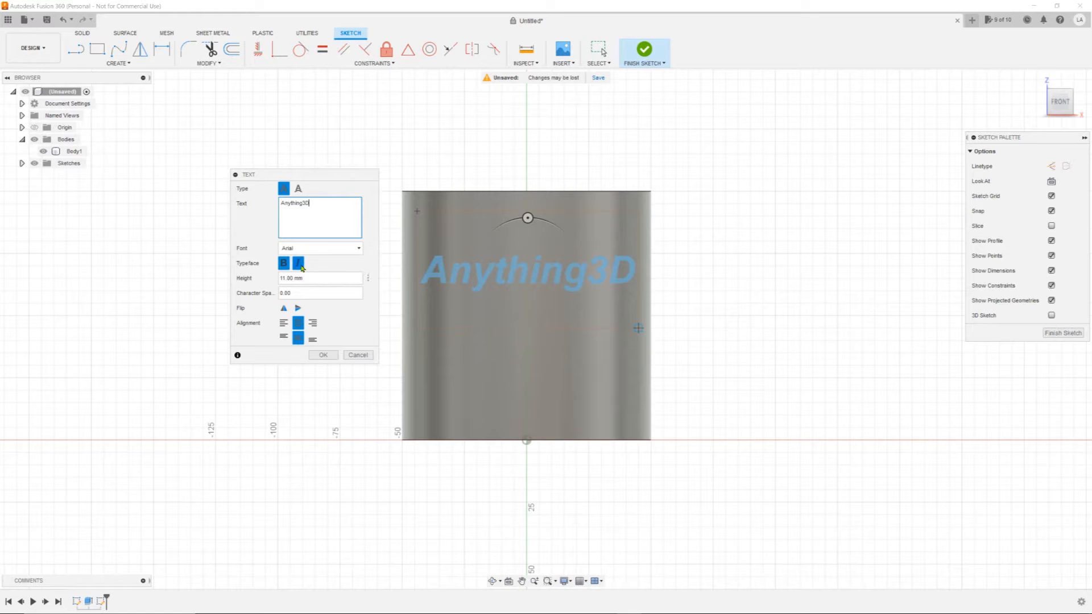
click(298, 263)
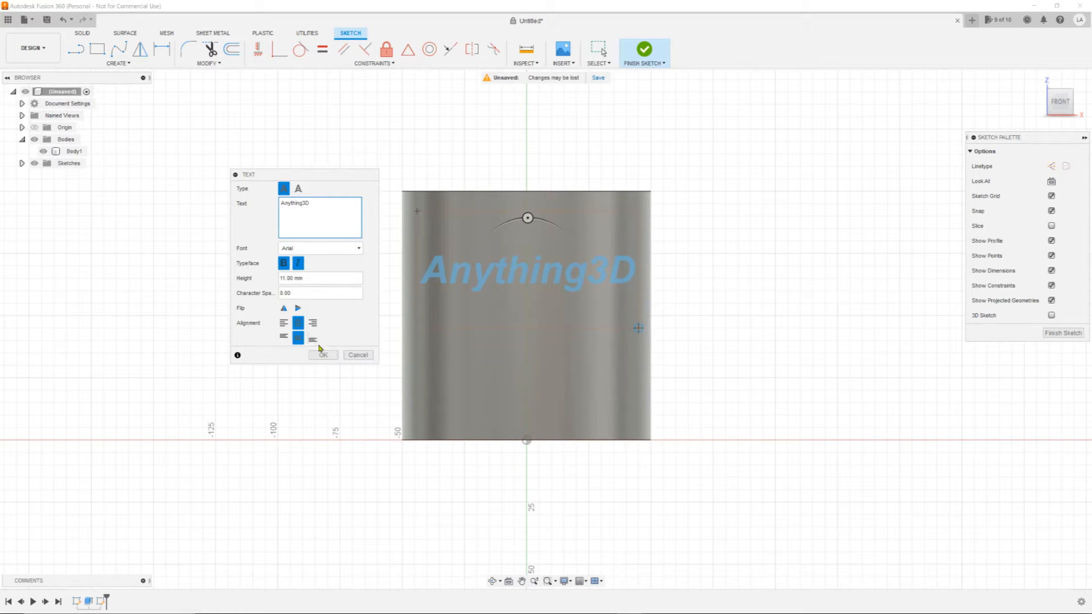
- Commit the Anything3D text, finish the sketch and select the cylinder body
click(321, 355)
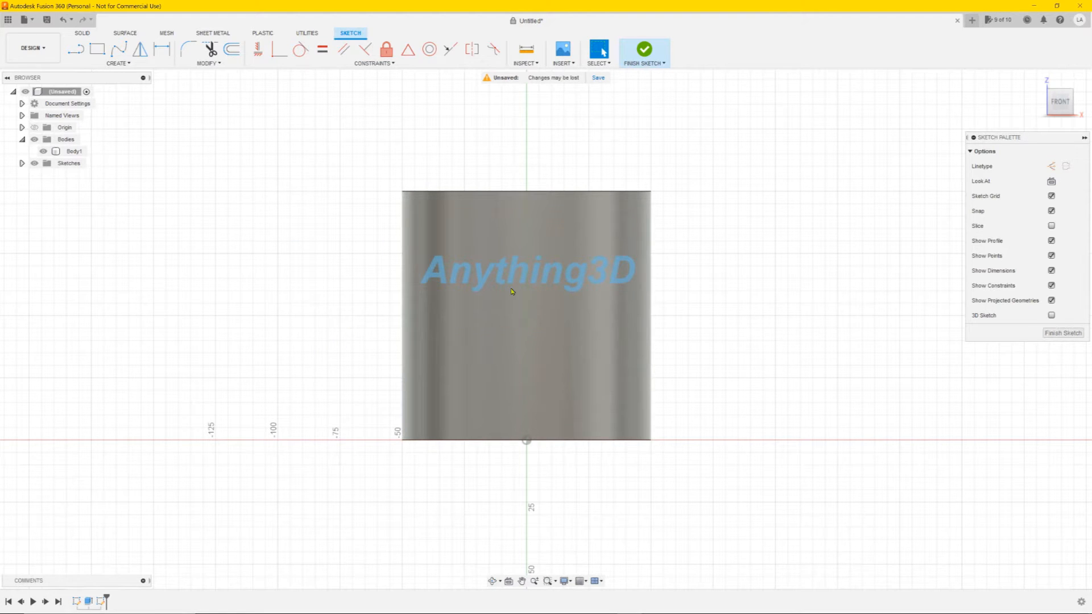
mouse_move(1041, 345)
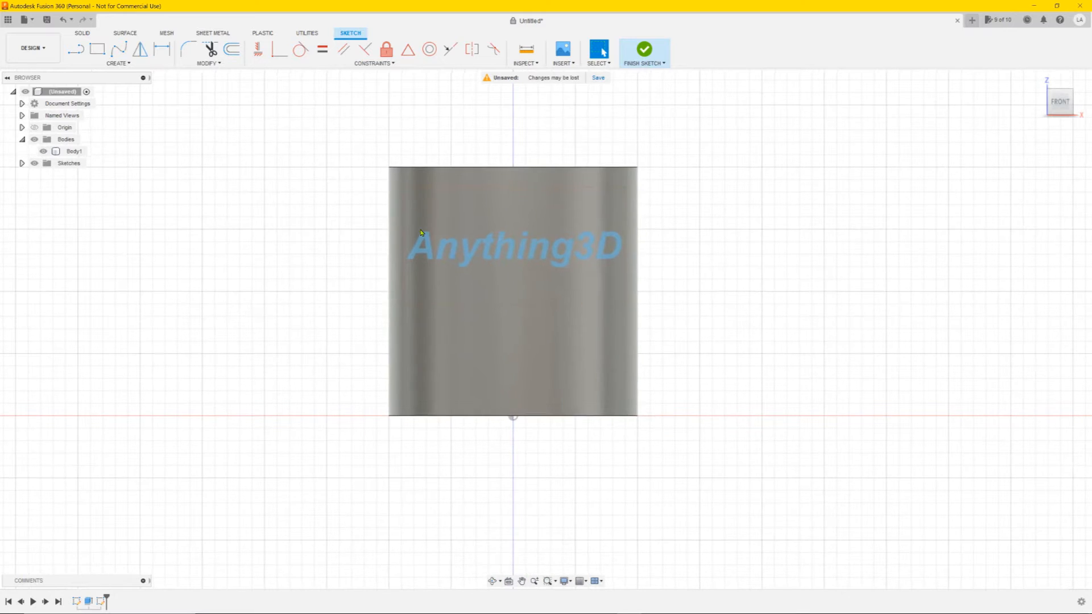
click(642, 49)
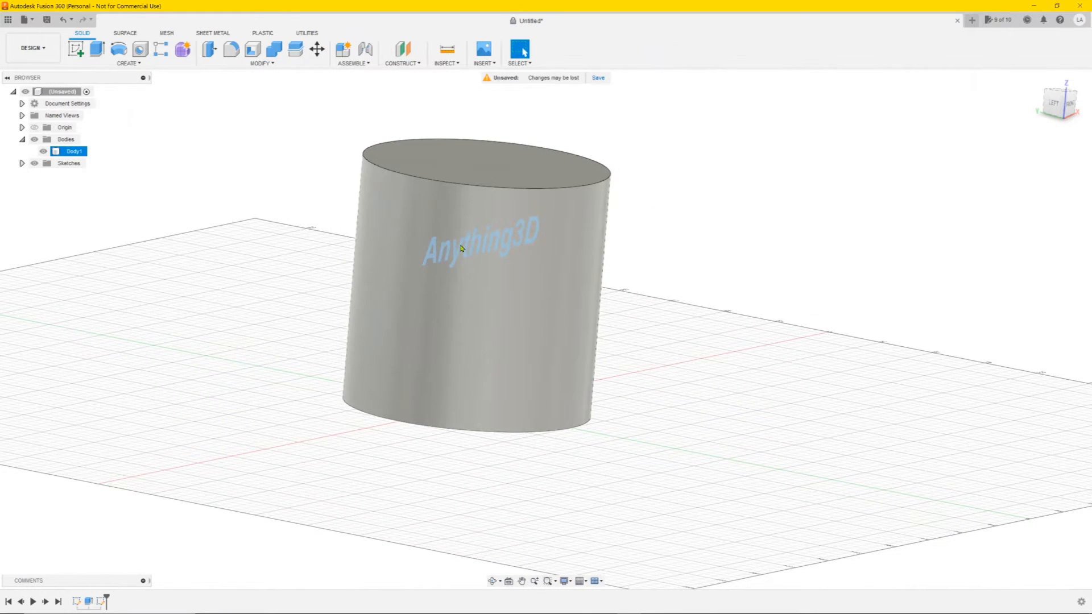
mouse_move(621, 249)
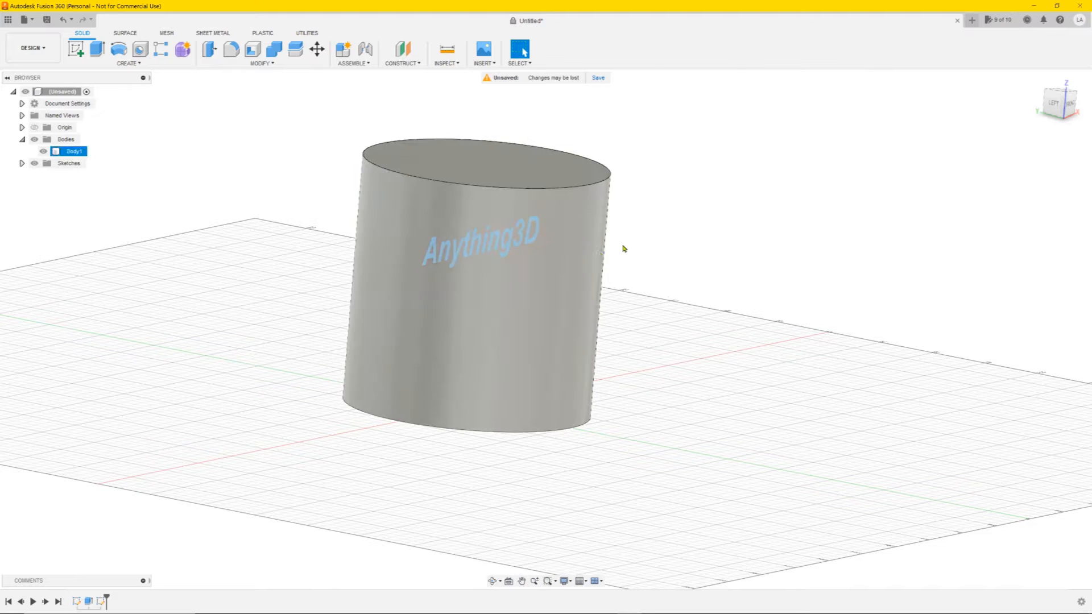
mouse_move(523, 277)
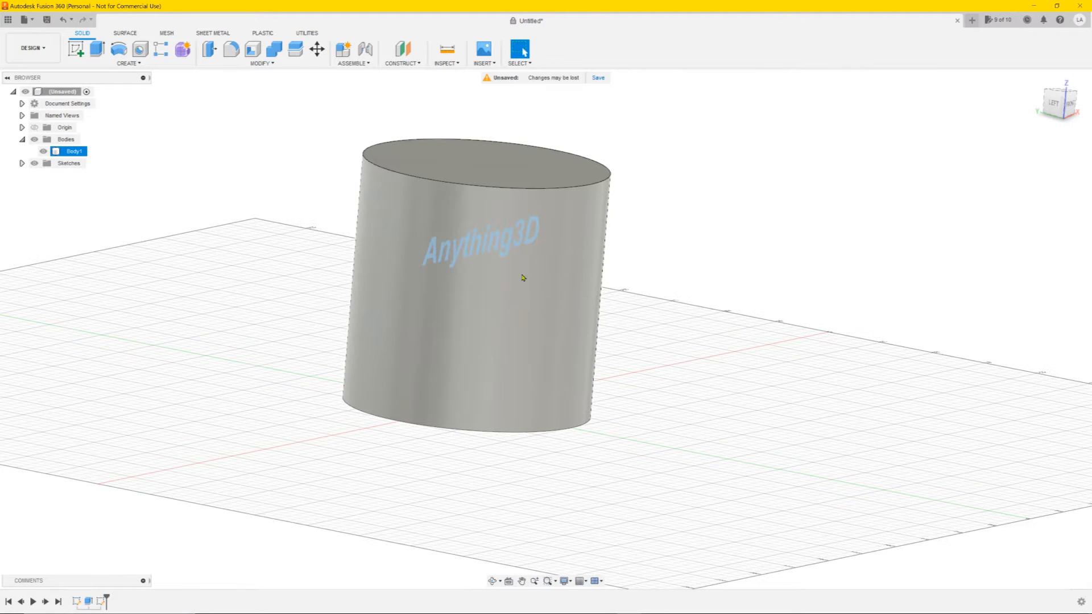
click(132, 146)
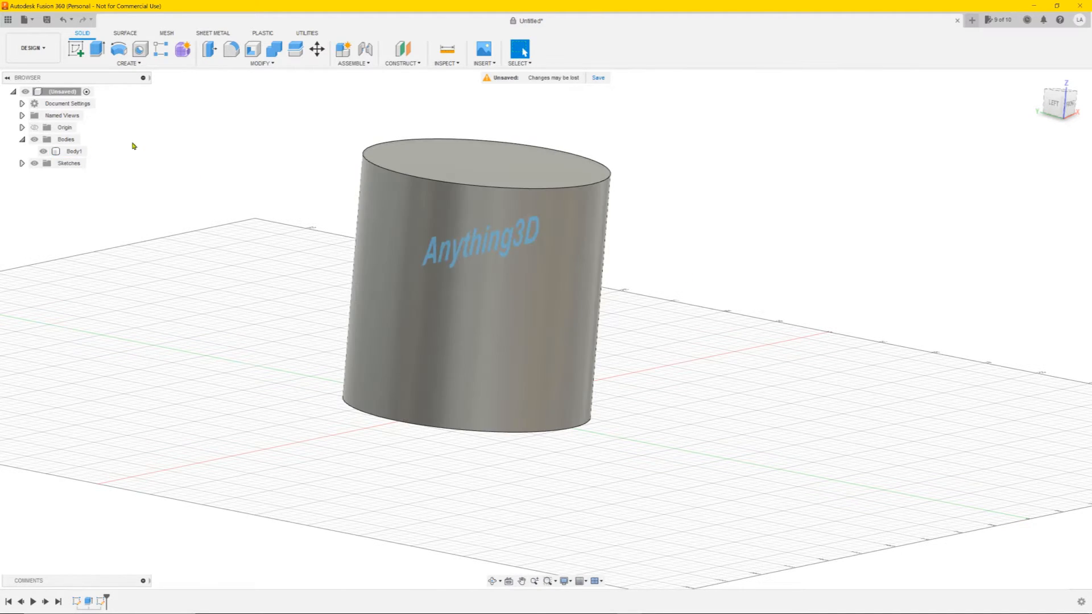
click(75, 152)
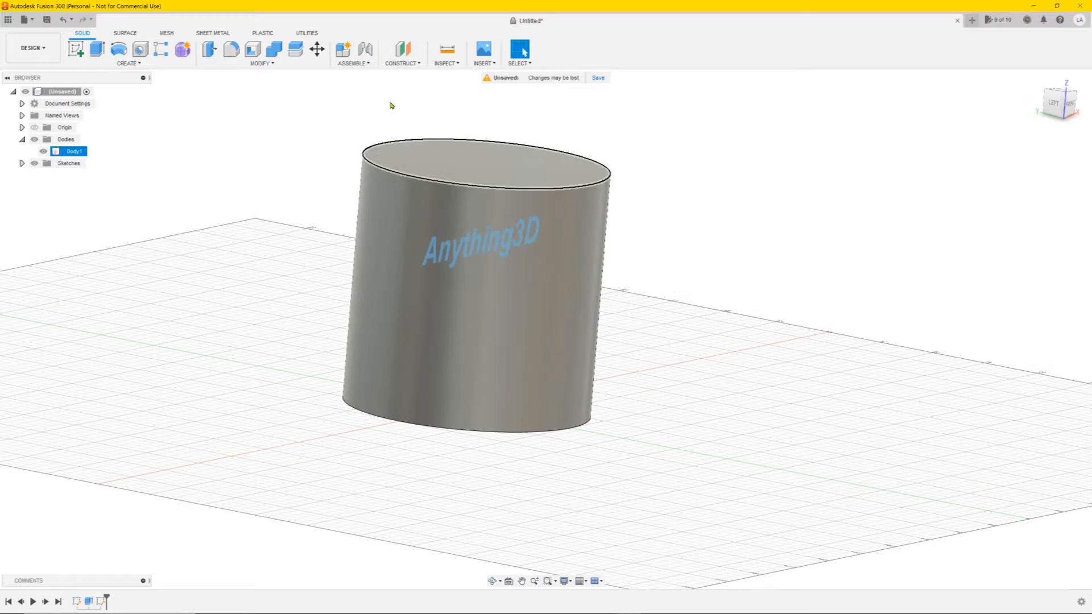
- Move the cylinder body 64.434 mm along Y so the text overlaps its front face
click(318, 49)
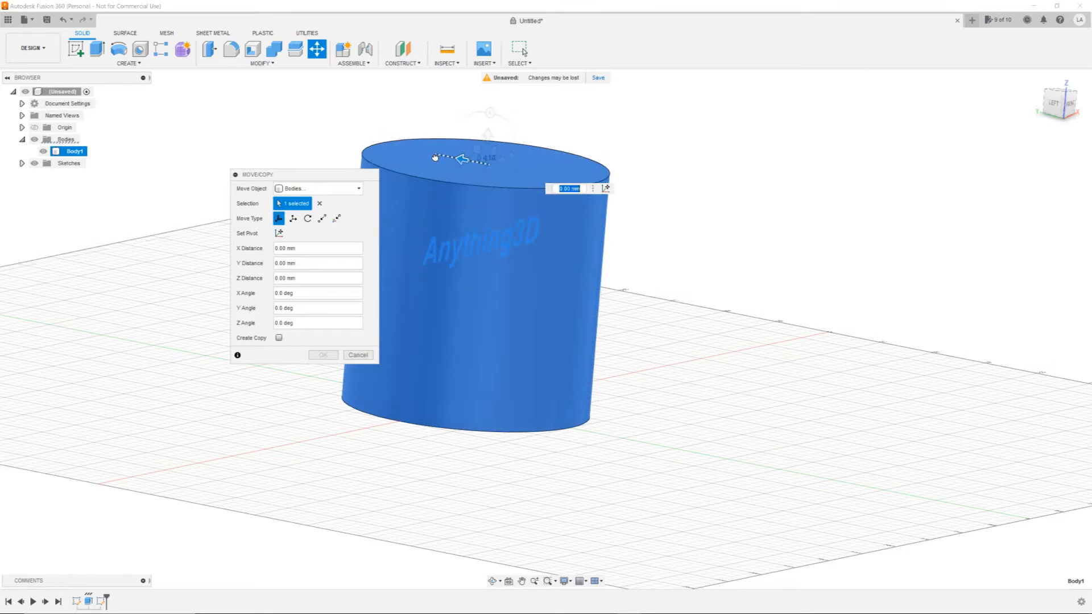
drag(436, 157, 331, 132)
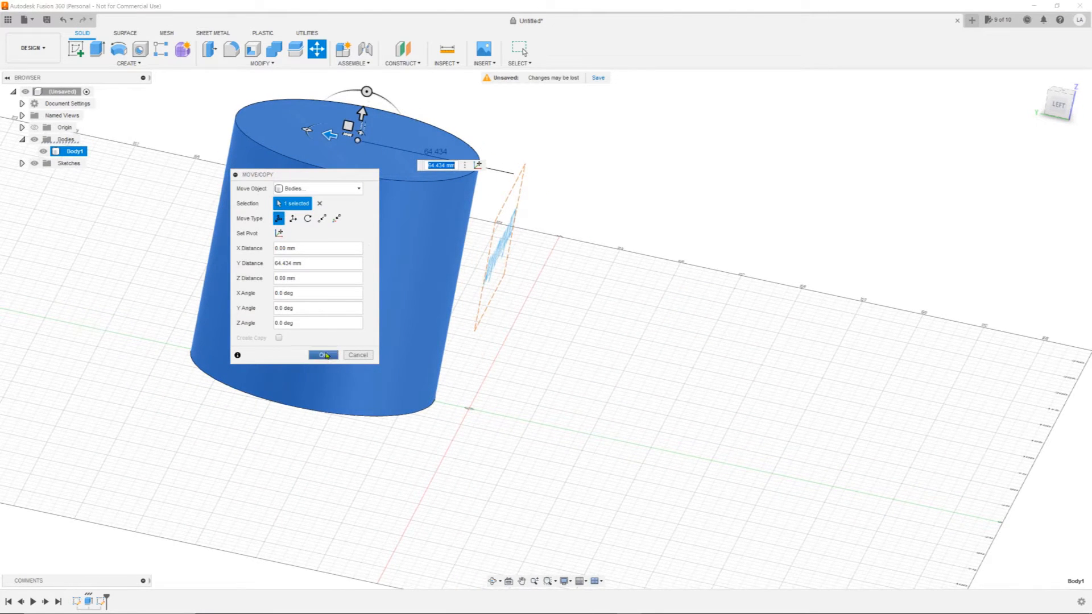
click(322, 355)
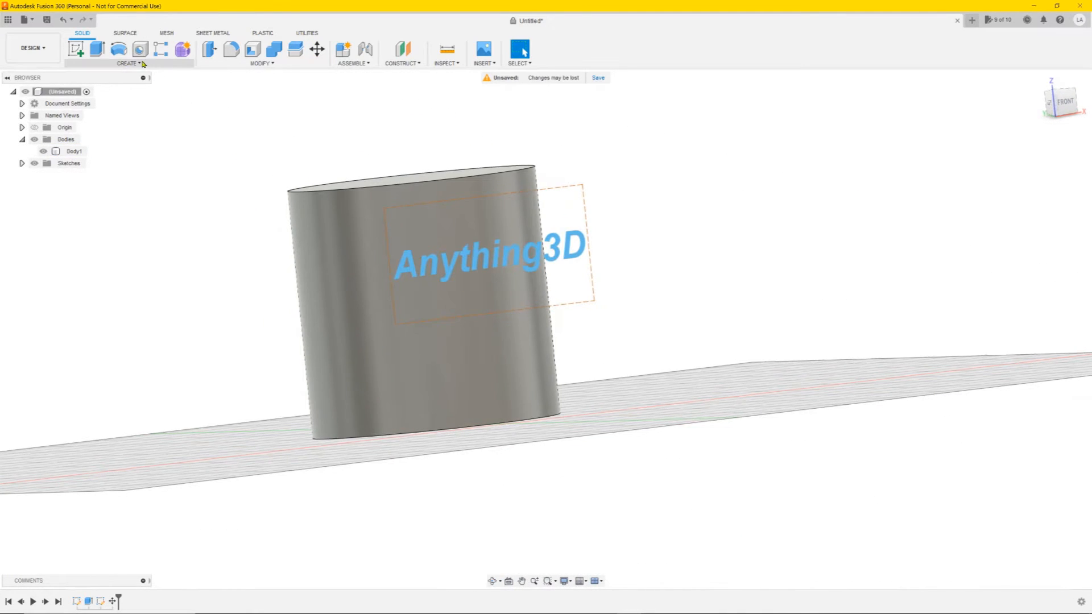
- Emboss the Anything3D text onto the curved face with Wrap effect at -2 mm depth
click(127, 63)
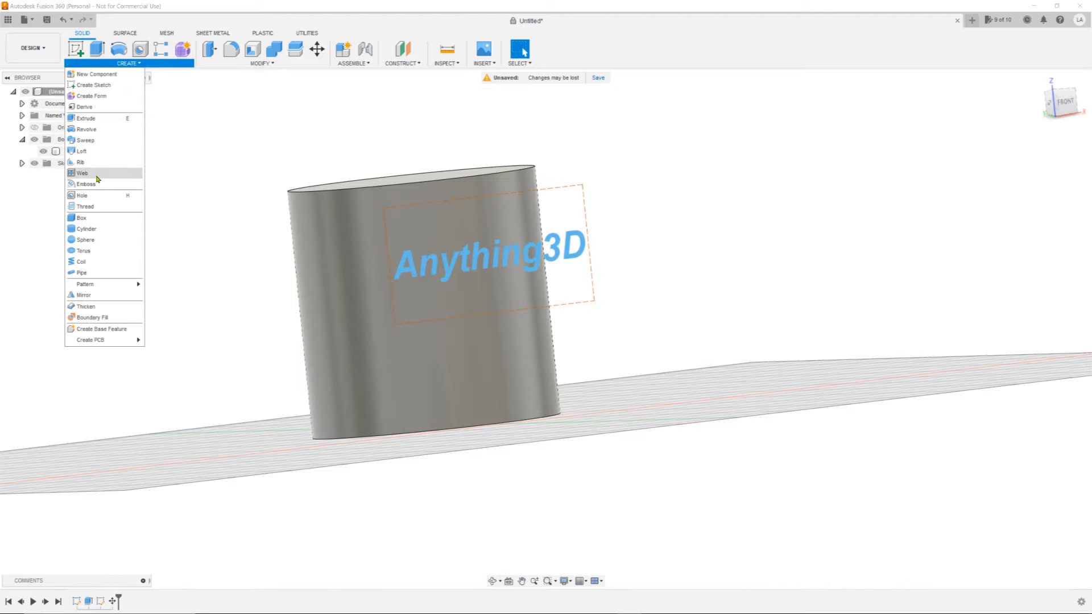
click(86, 184)
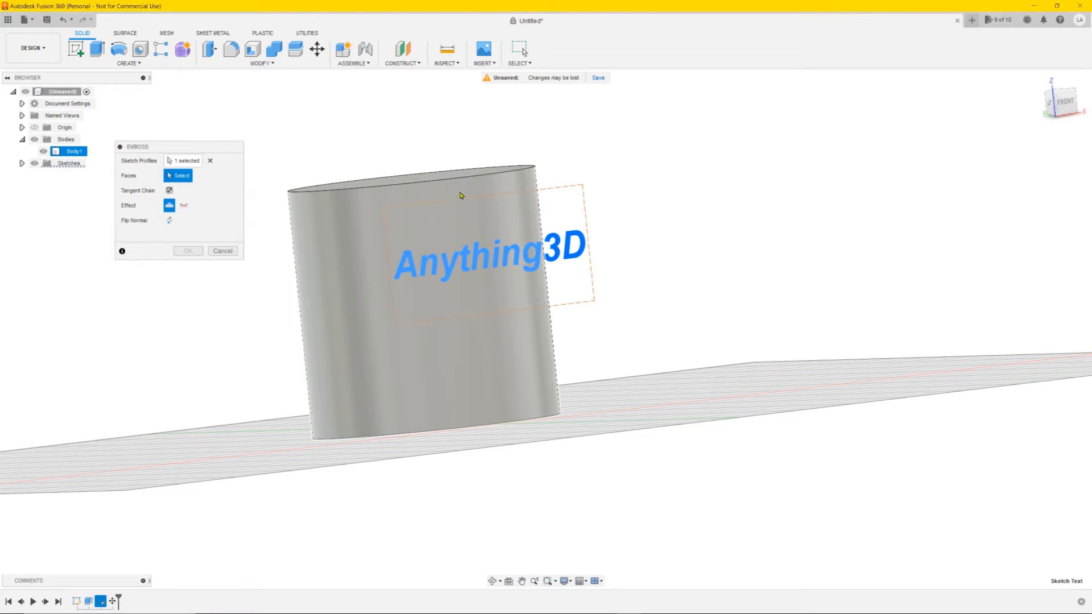
mouse_move(479, 190)
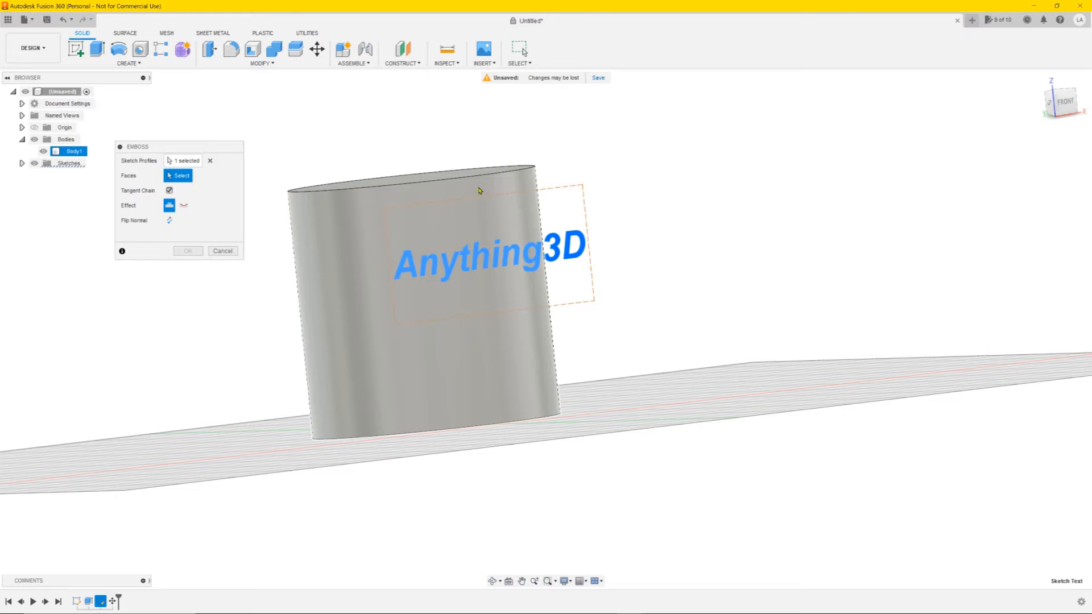
click(390, 278)
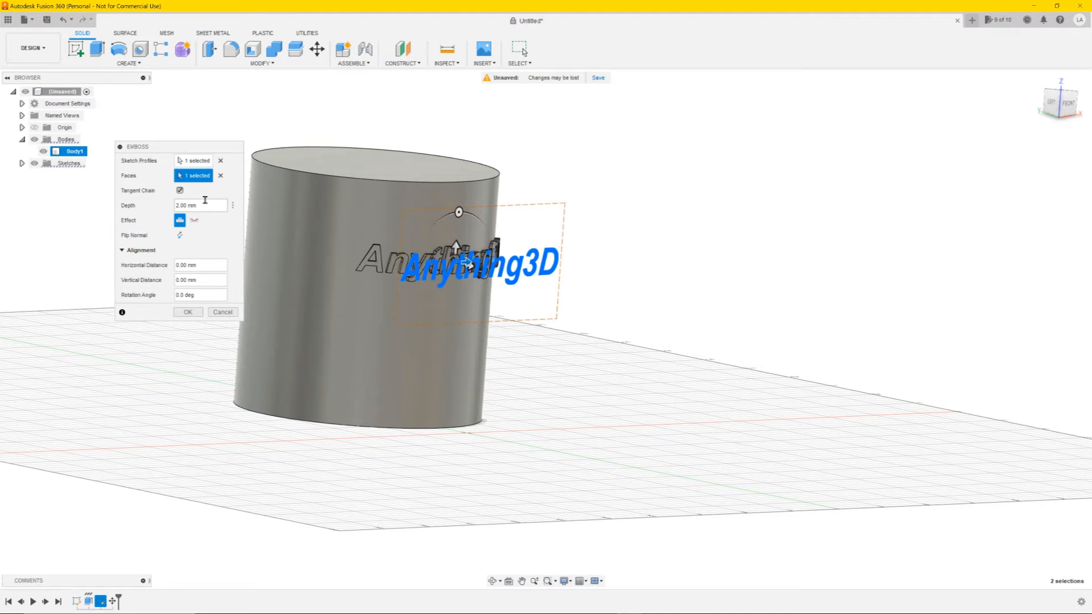
mouse_move(193, 220)
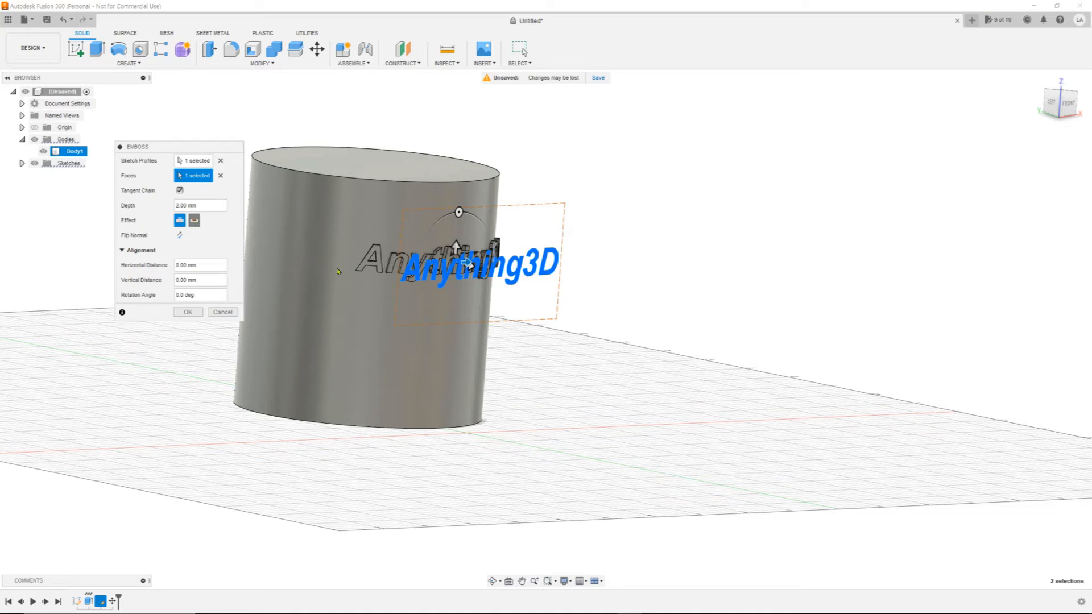
click(194, 219)
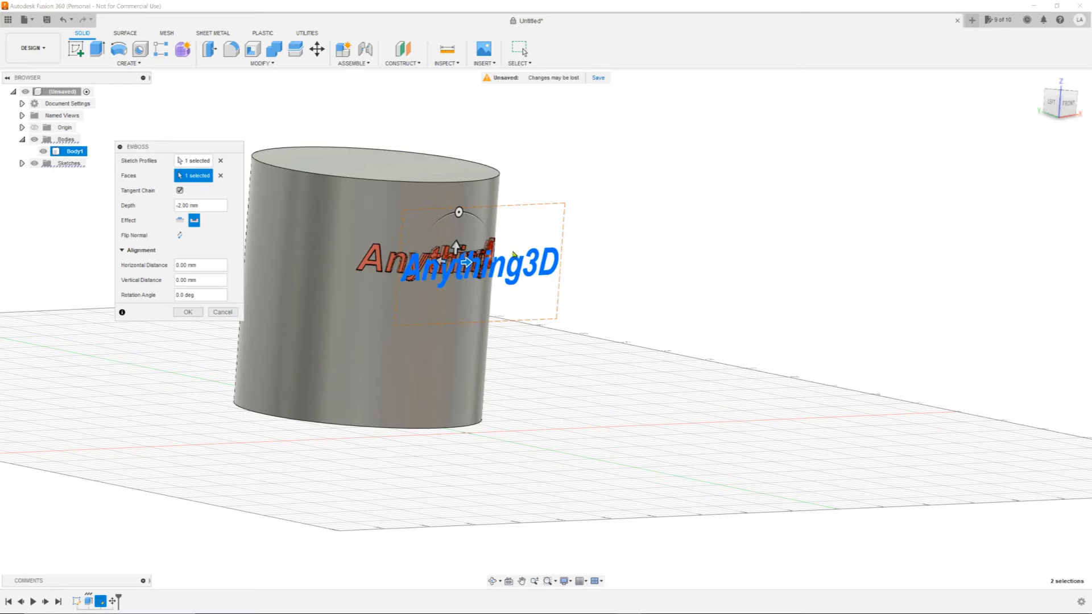
click(180, 220)
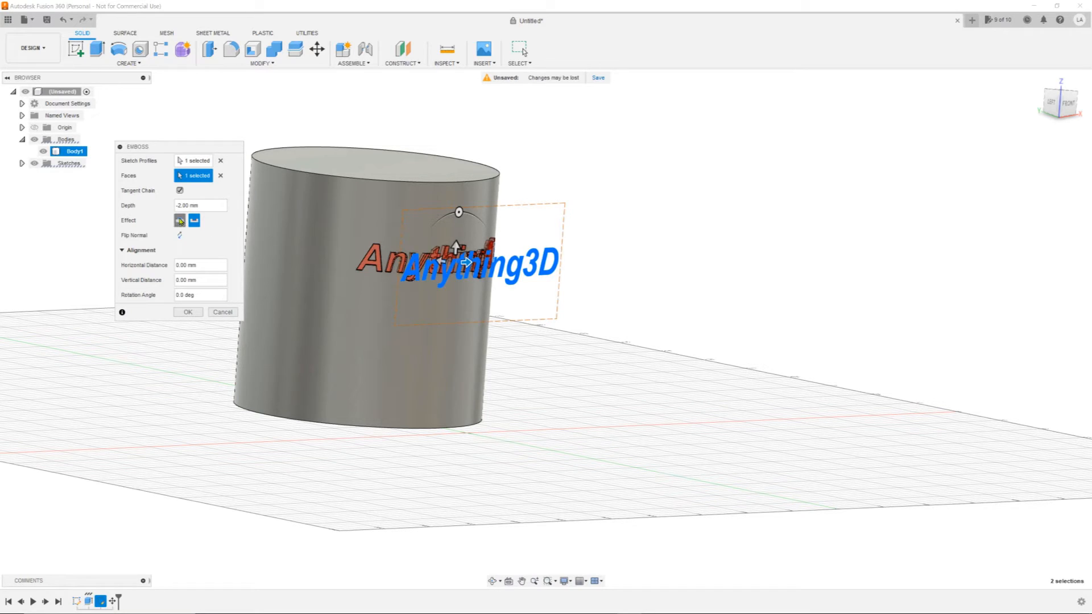
click(178, 219)
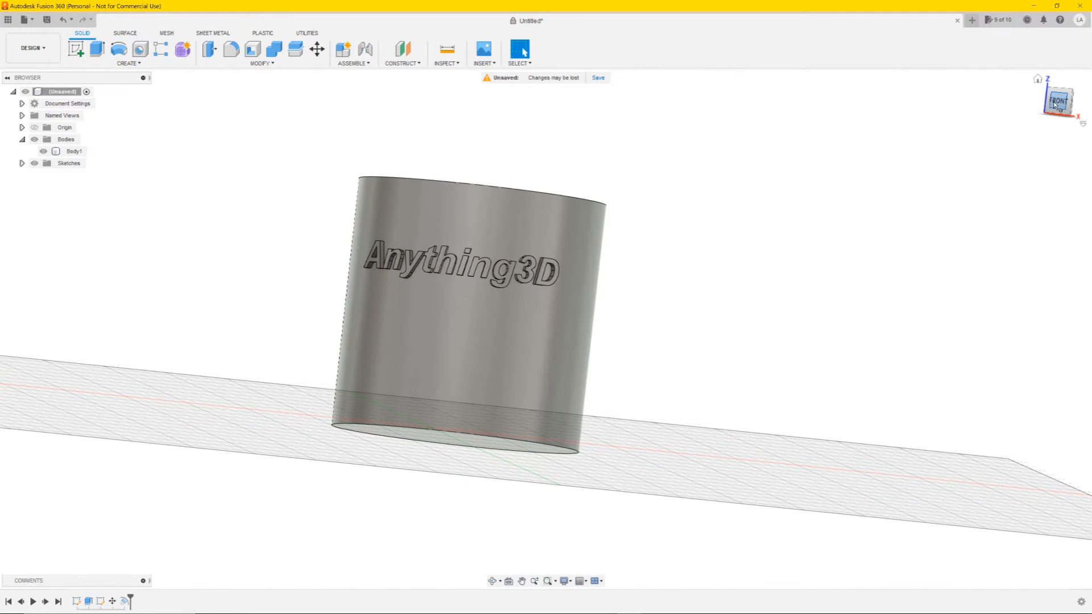
- Face the cylinder from the front and start Insert SVG, browsing the Downloads folder
click(1058, 101)
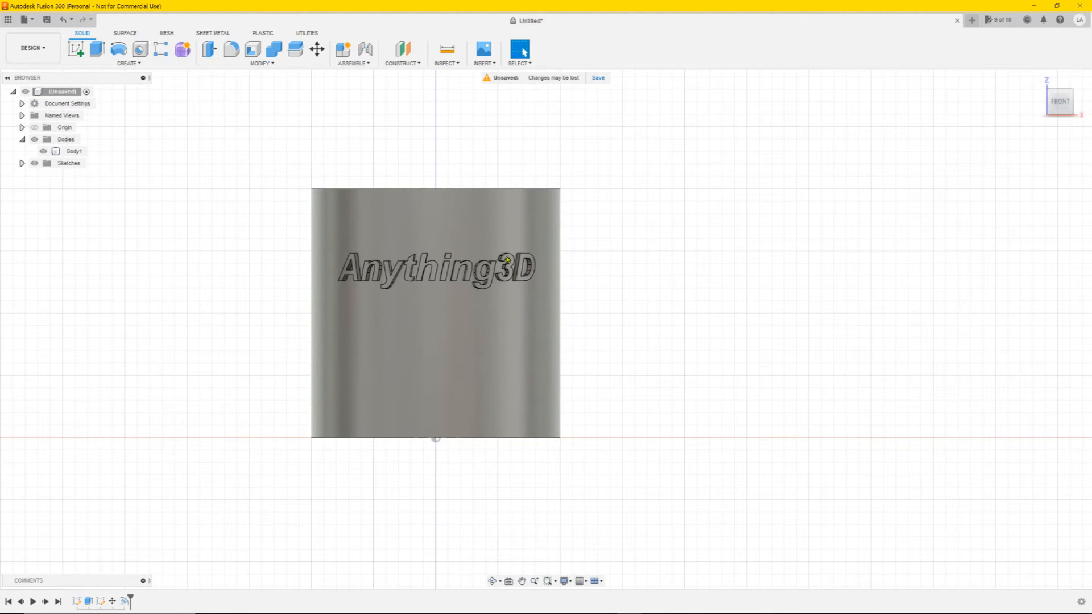
mouse_move(518, 123)
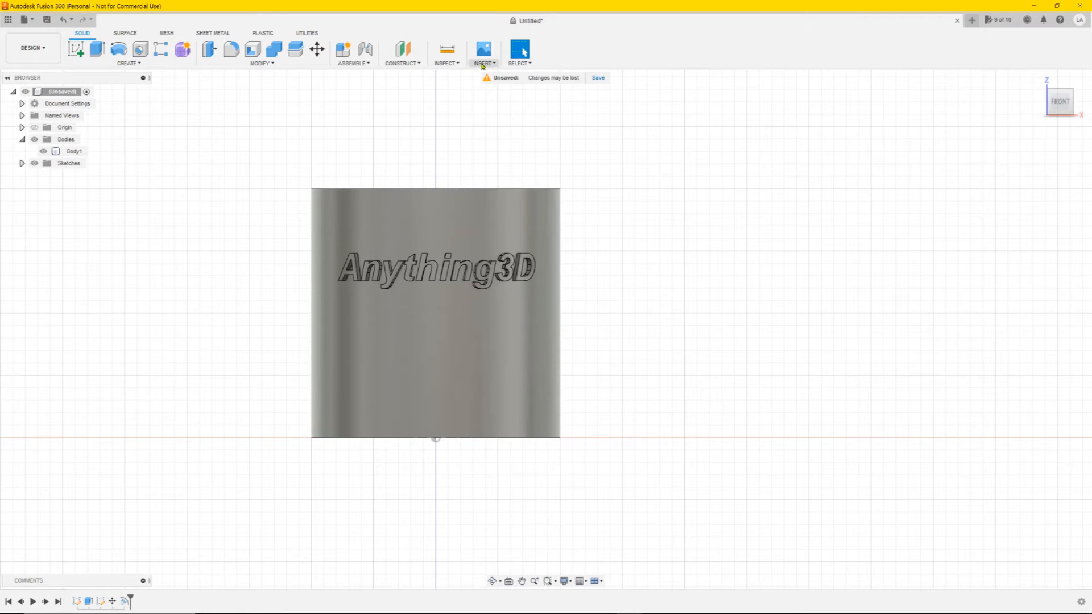
mouse_move(485, 72)
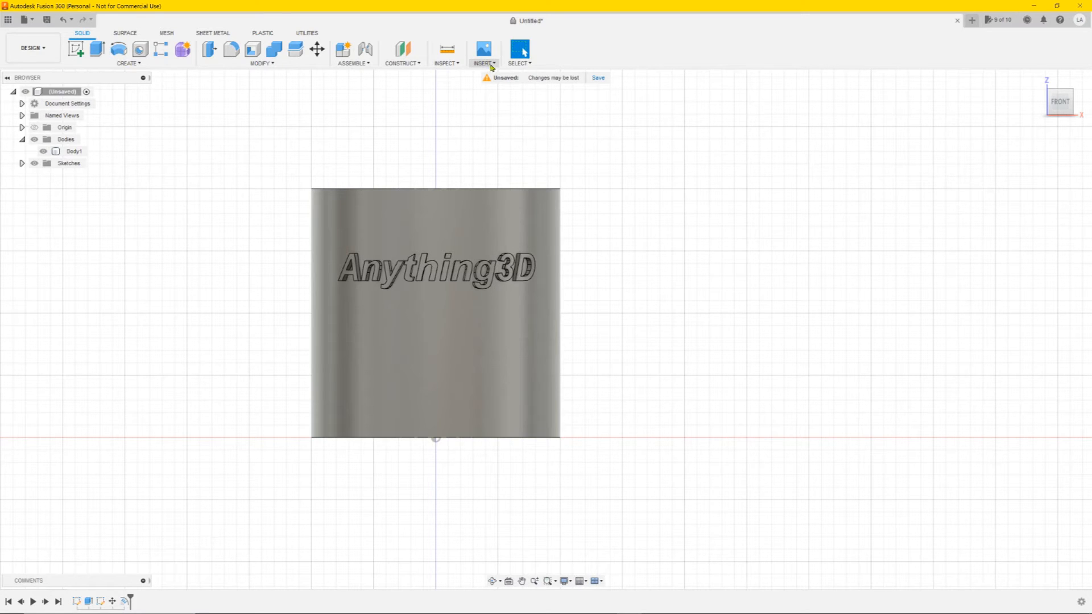
click(483, 64)
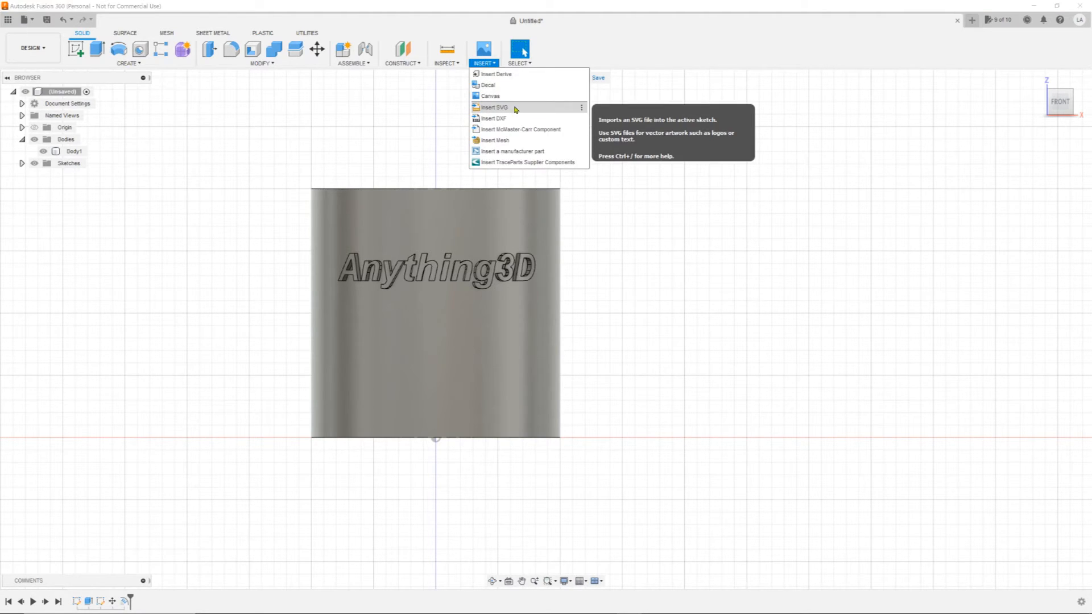
click(495, 107)
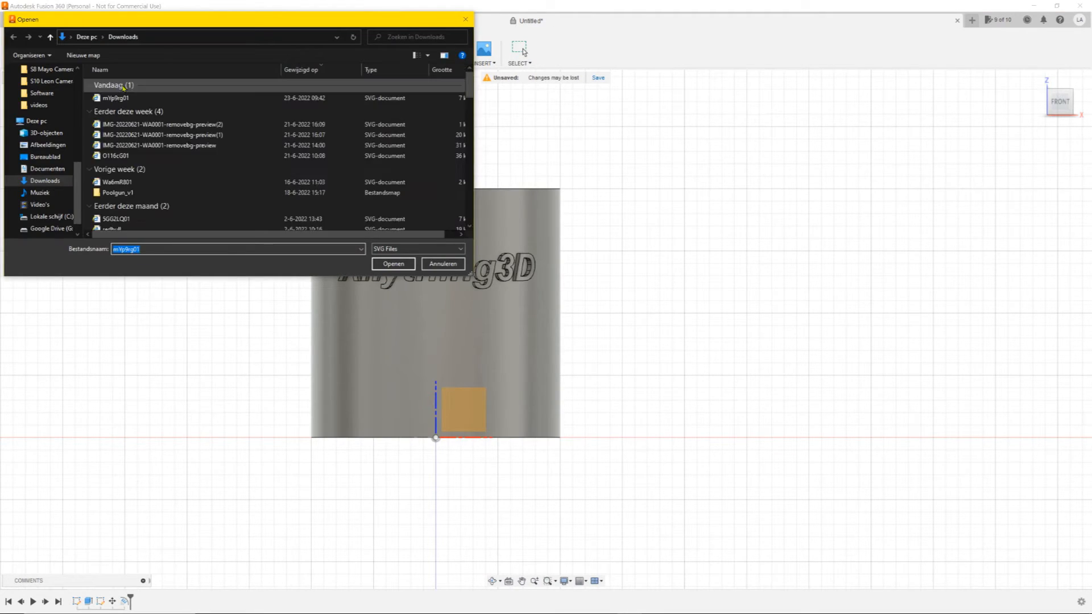
- Open the SVG, place the logo and ANYTHING3D.NL artwork on the front plane below the text
click(392, 262)
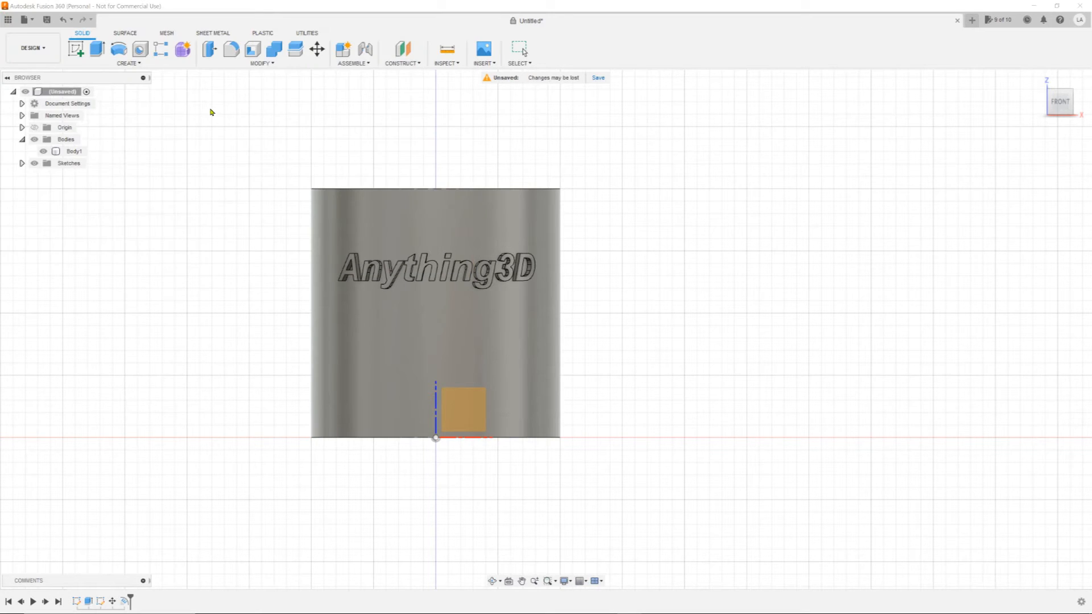
click(462, 410)
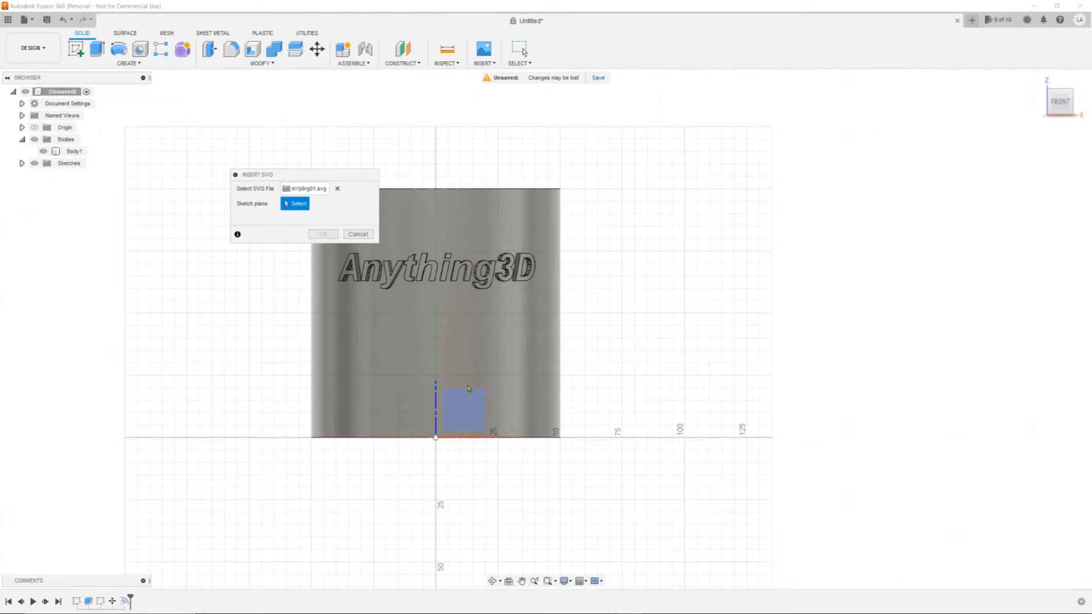
click(462, 407)
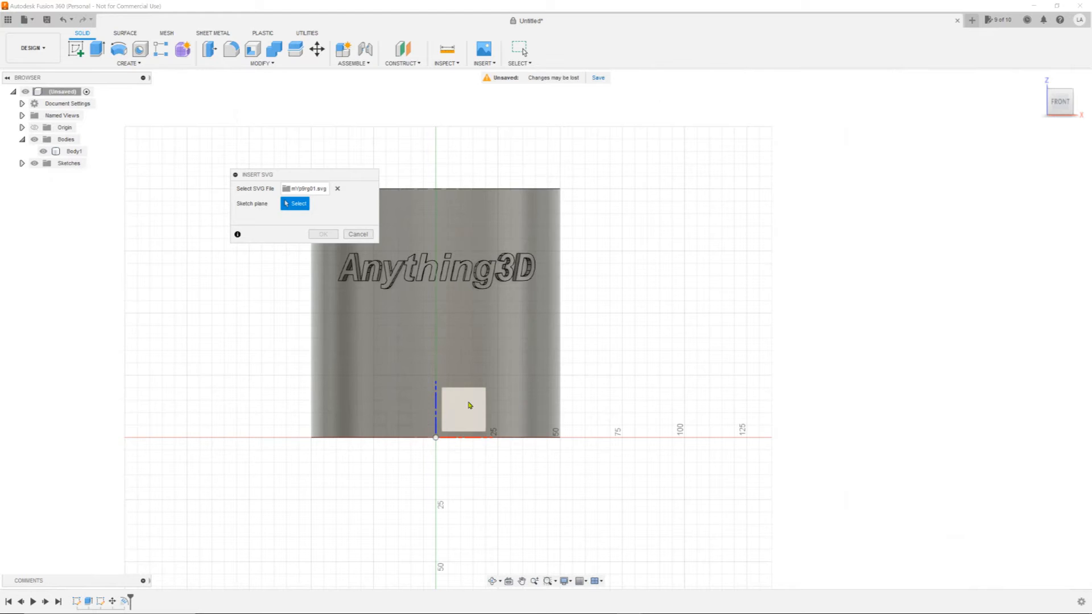
click(294, 203)
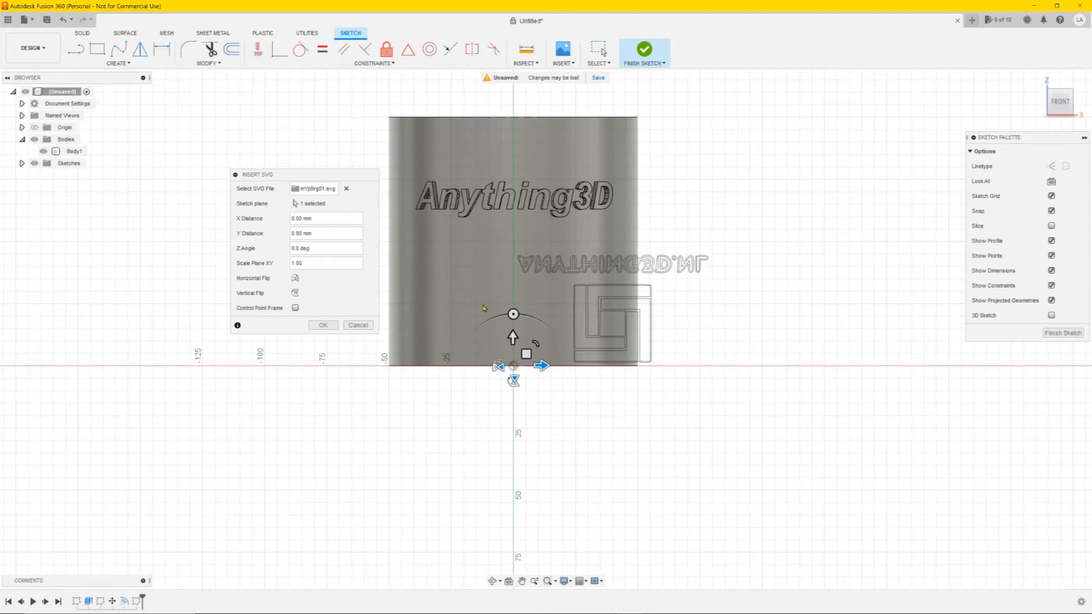
mouse_move(518, 326)
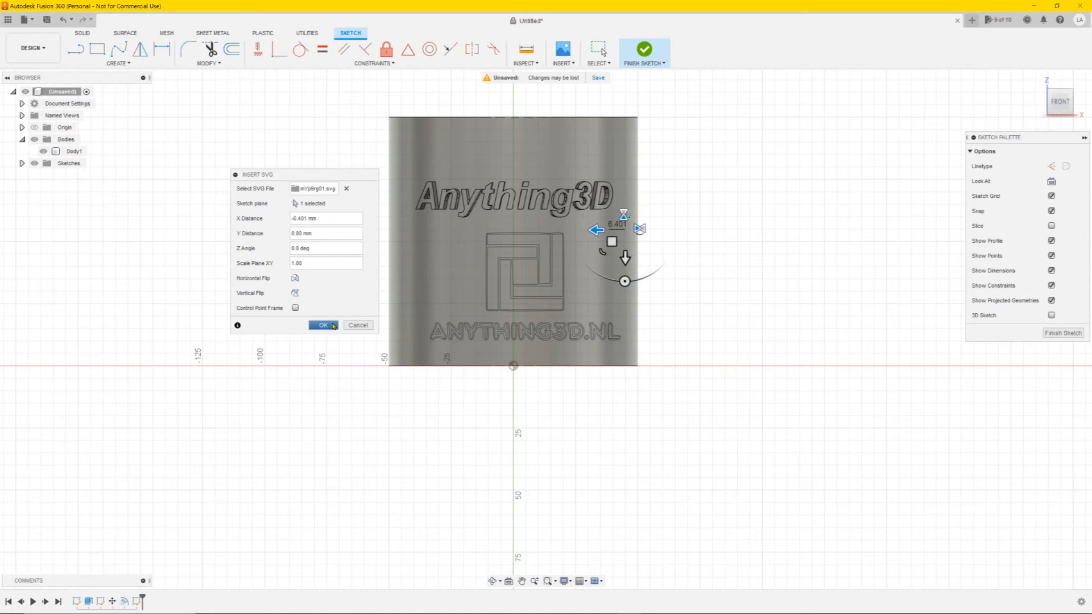
click(322, 324)
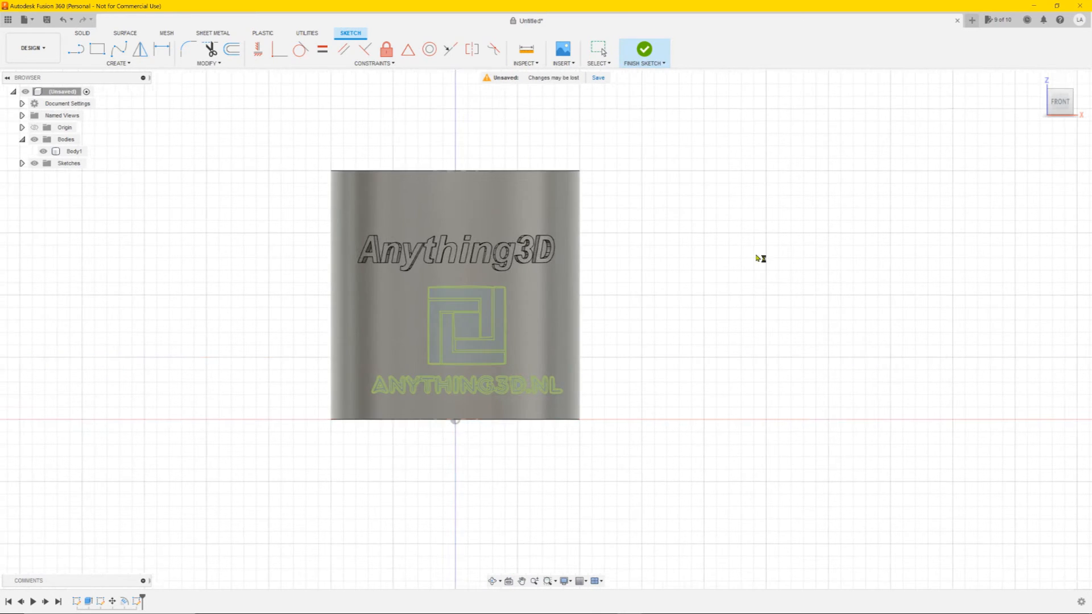
- Finish the logo sketch and start a new Emboss feature for it
click(642, 49)
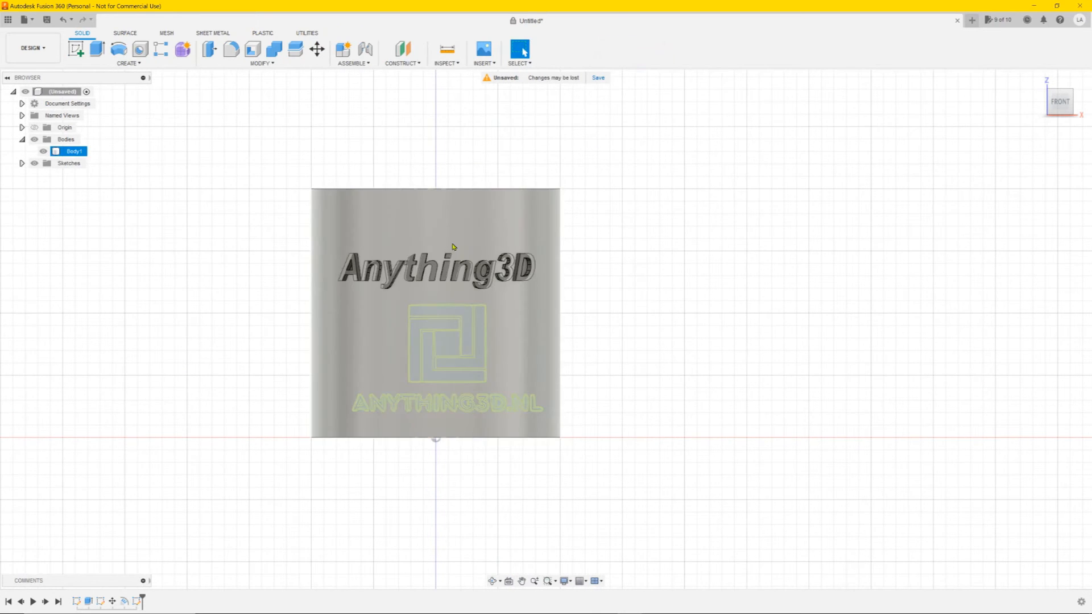
click(302, 262)
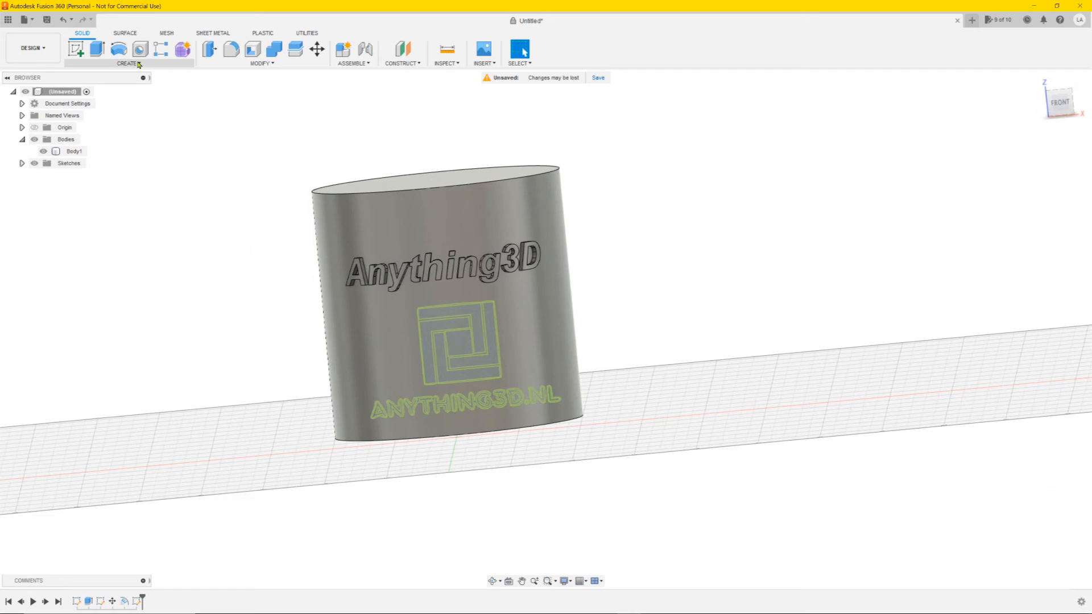
click(129, 64)
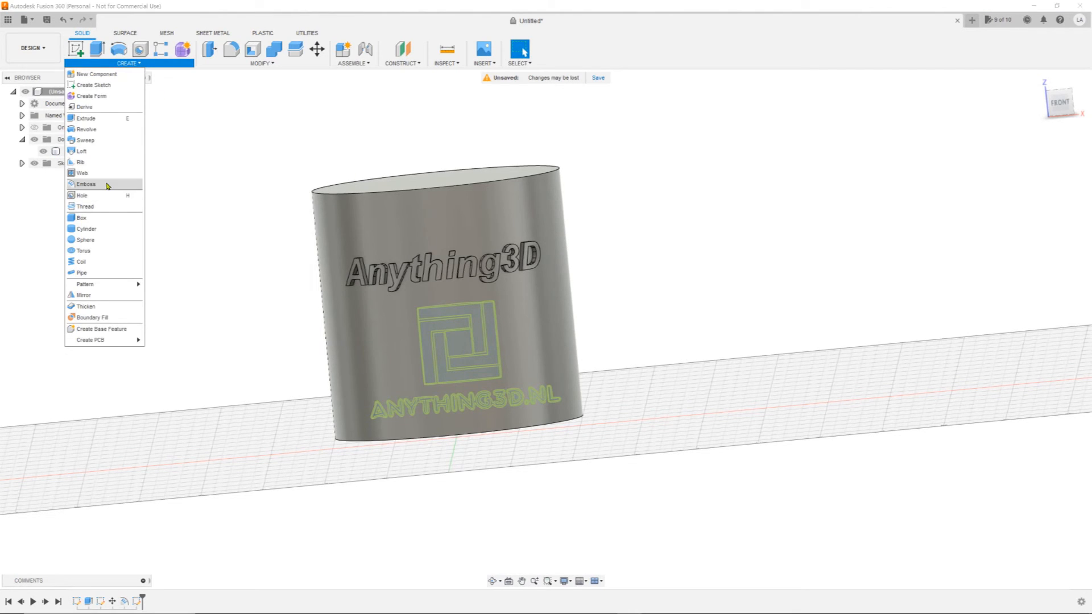
click(85, 184)
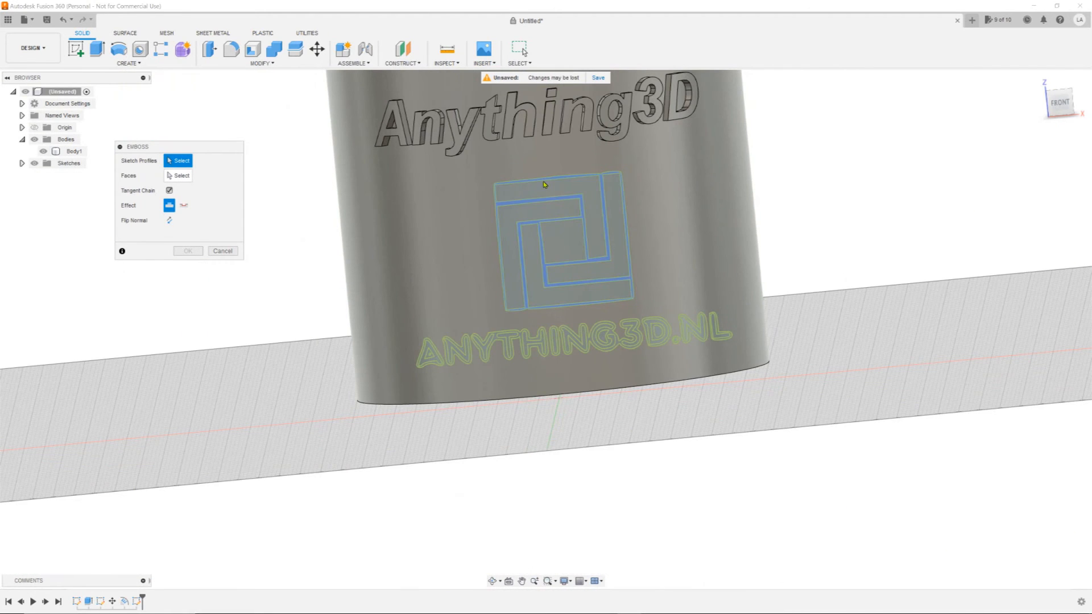
- Select the logo regions and the ANYTHING3D.NL letters as emboss profiles, 17 in total
click(550, 195)
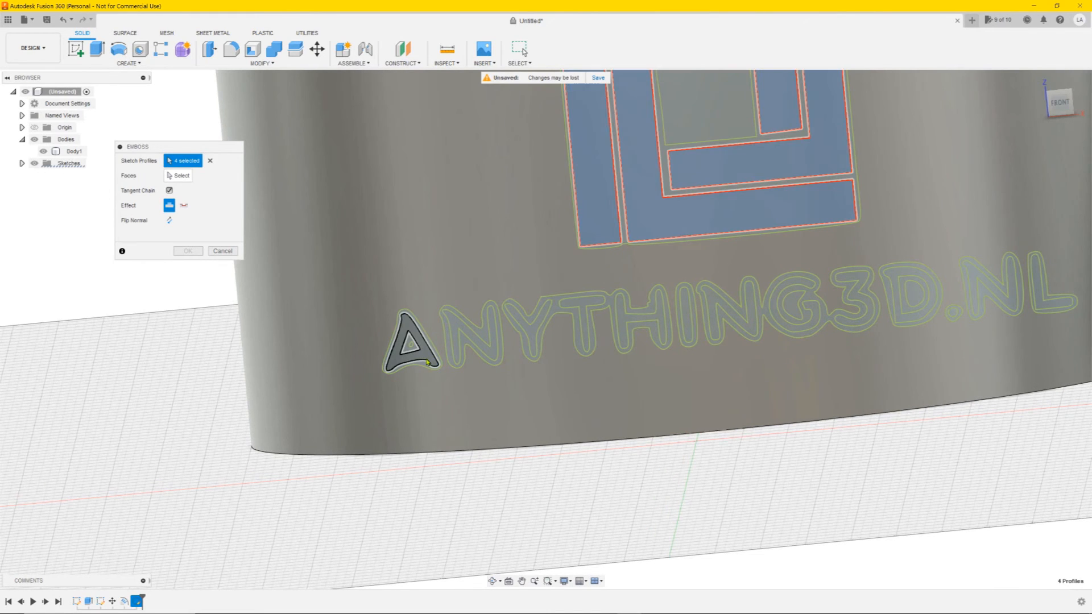
click(480, 335)
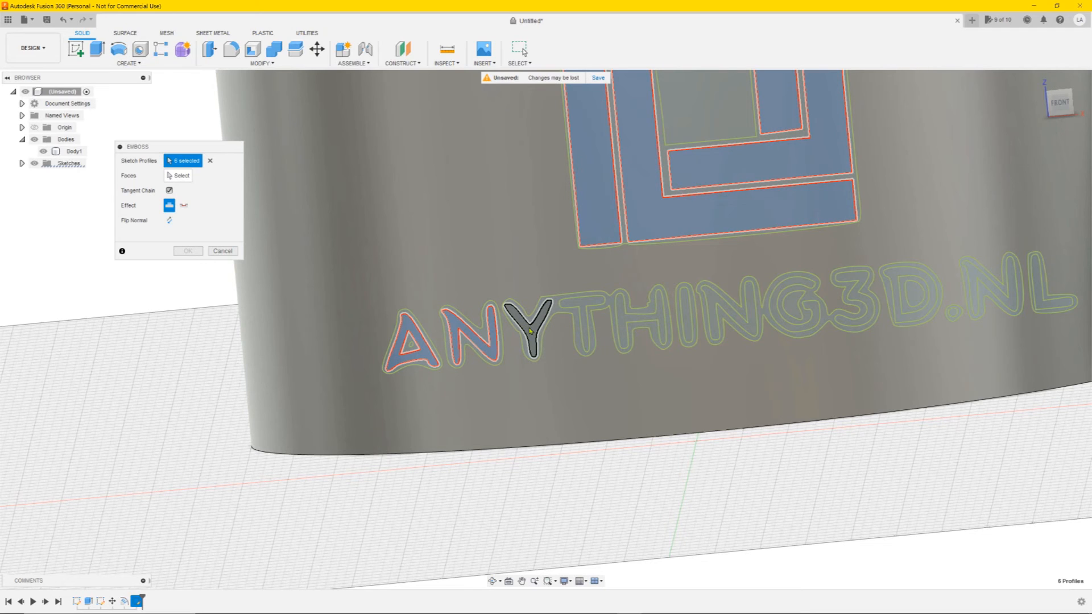
click(582, 321)
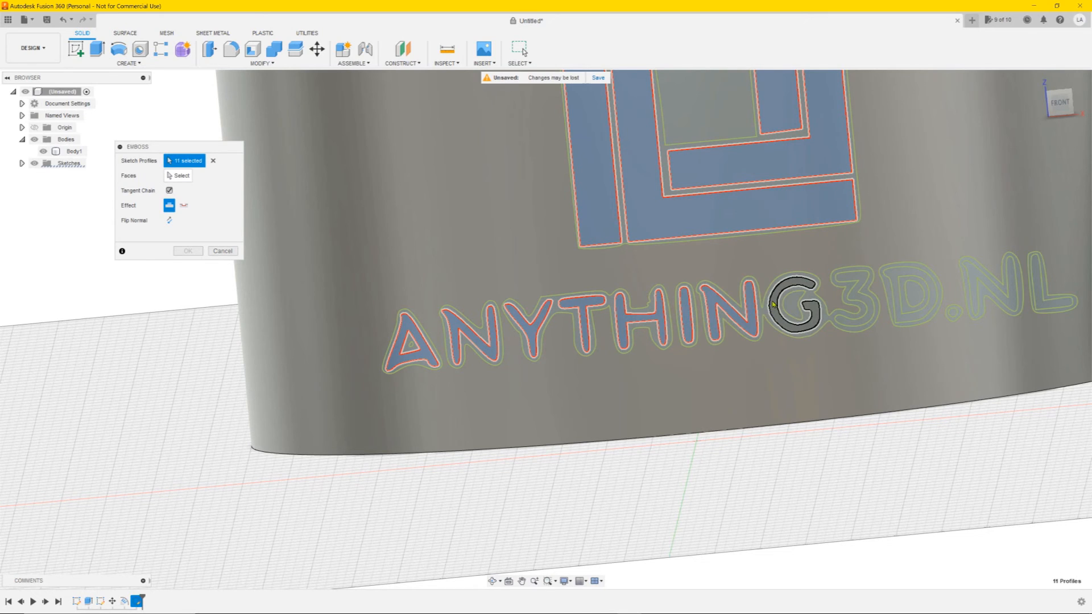
click(853, 299)
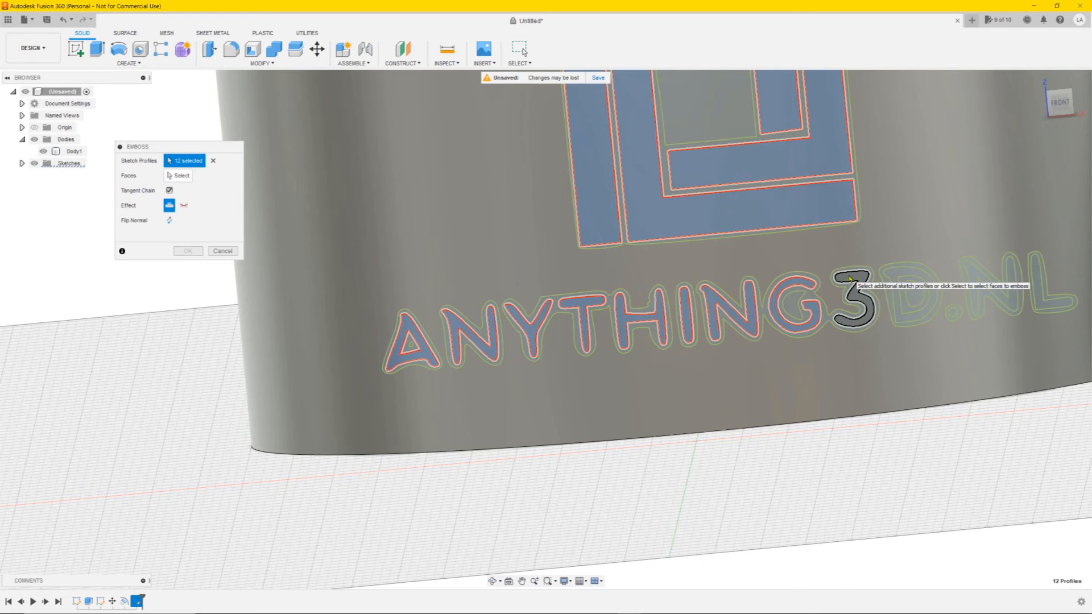
click(902, 295)
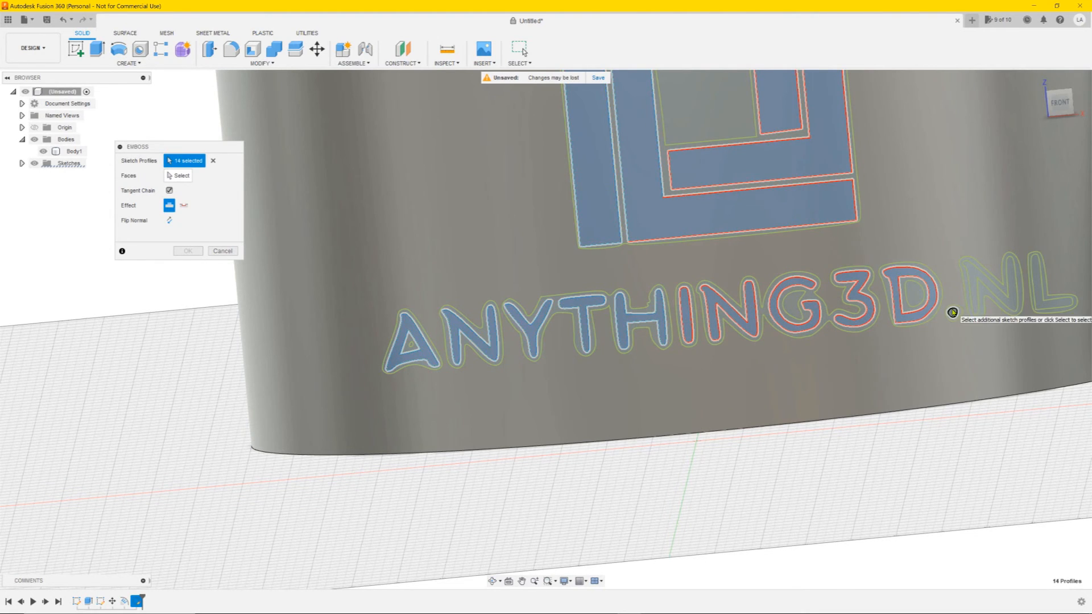
click(988, 292)
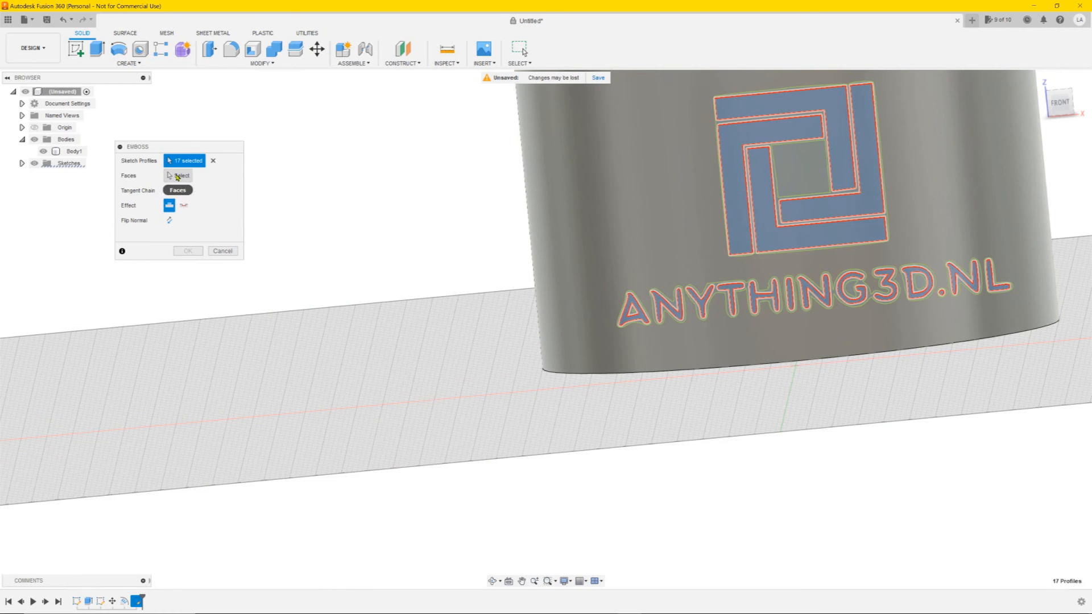
- Pick the cylinder's curved face, wrap-deboss the logo and web address, and inspect the result
click(169, 190)
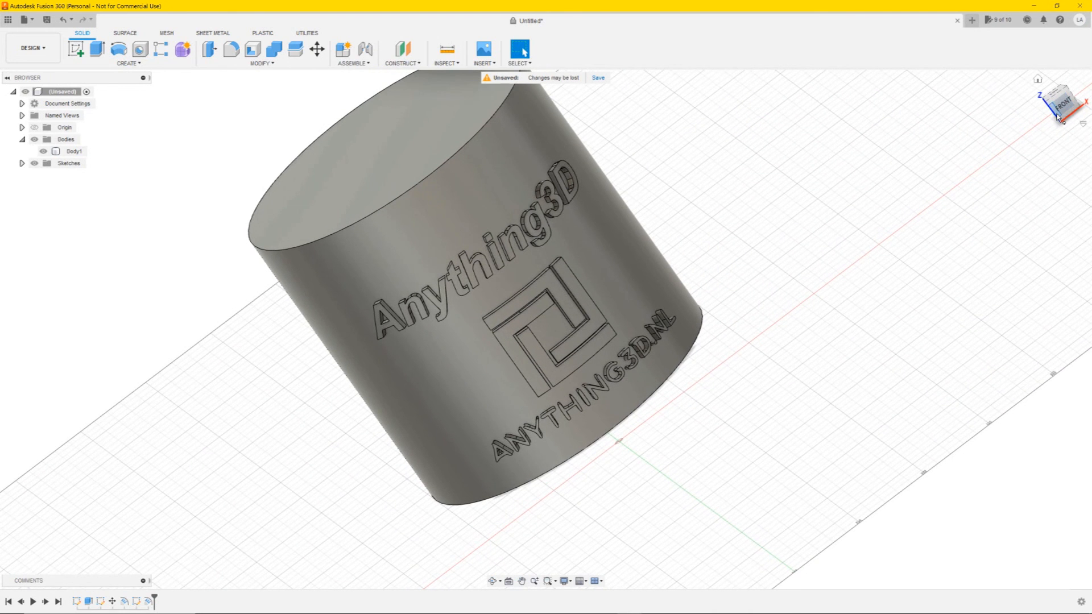
drag(487, 279, 453, 348)
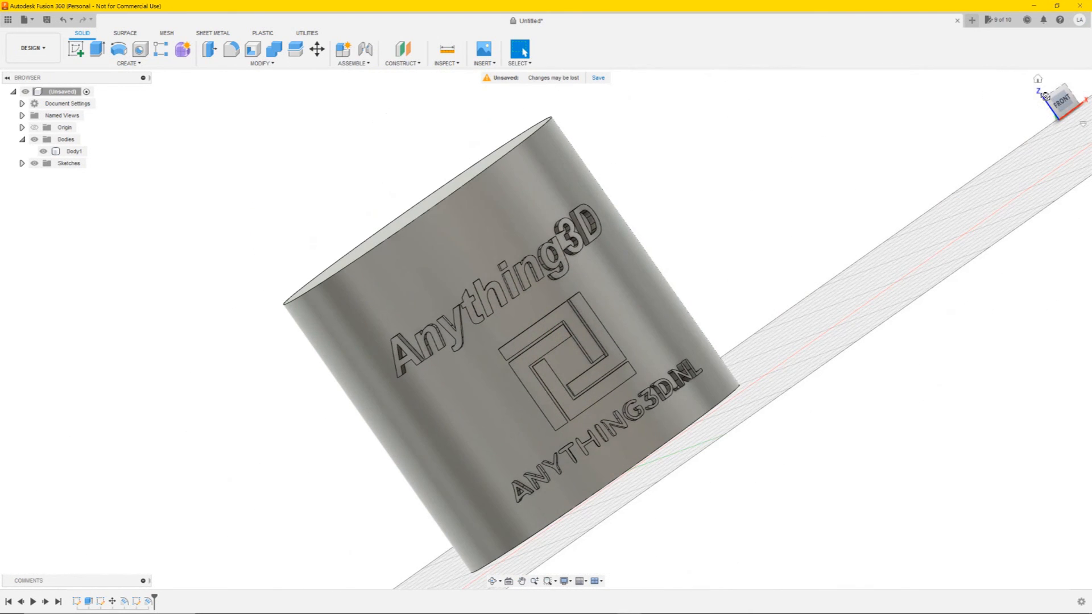